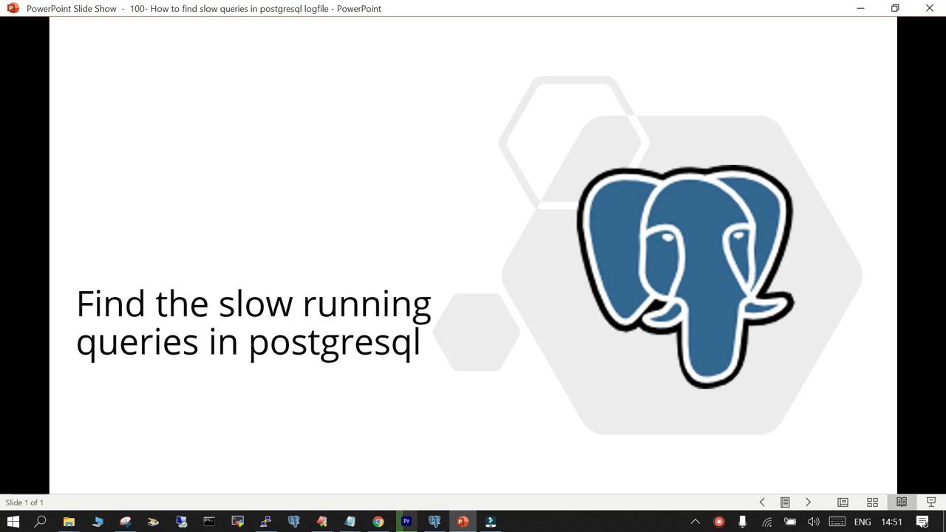
{"action": "mouse_move", "coordinate": [804, 59]}
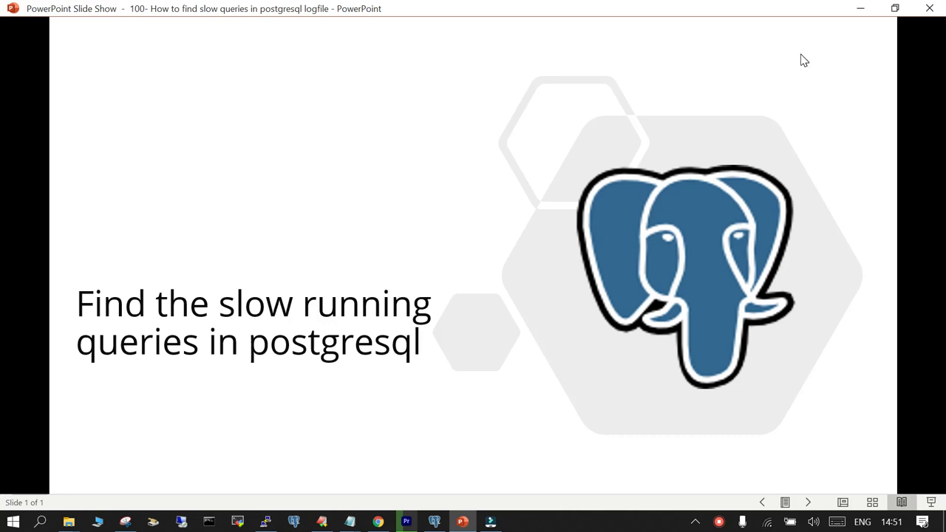
{"action": "mouse_move", "coordinate": [290, 423]}
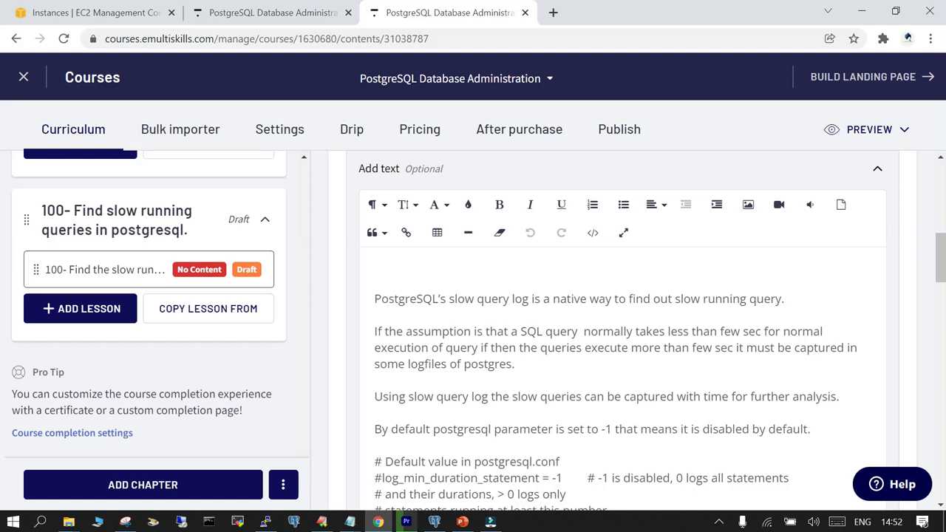
Step: Highlight the log_min_duration_statement parameter name in the lesson notes
{"action": "left_click", "coordinate": [375, 379]}
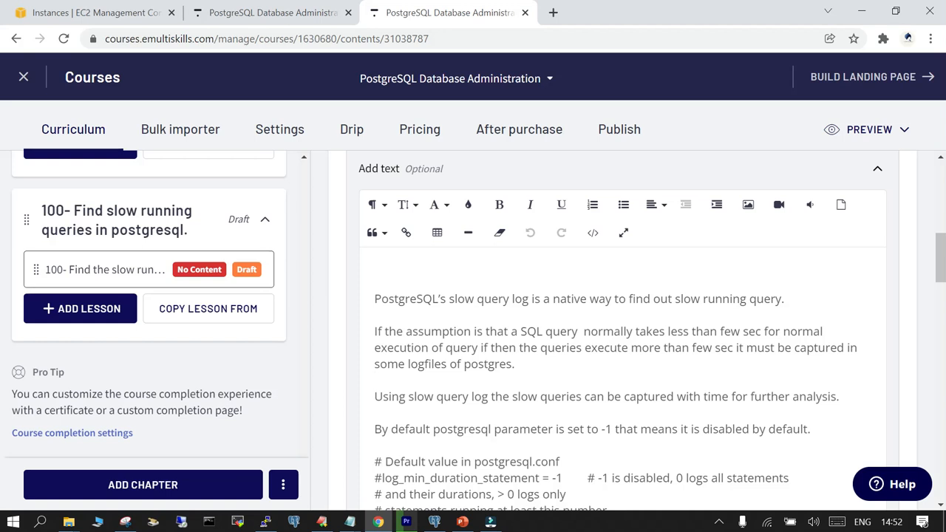
{"action": "left_click", "coordinate": [266, 524]}
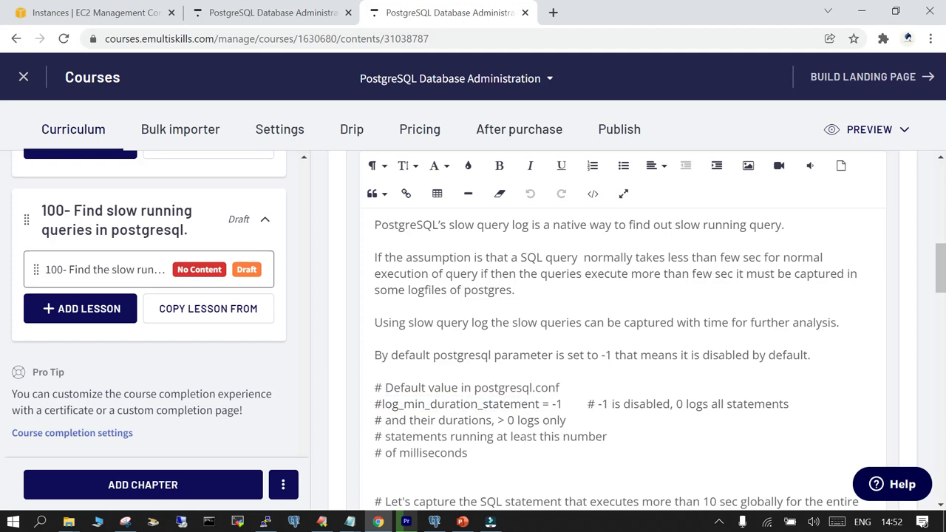
{"action": "double_click", "coordinate": [460, 404]}
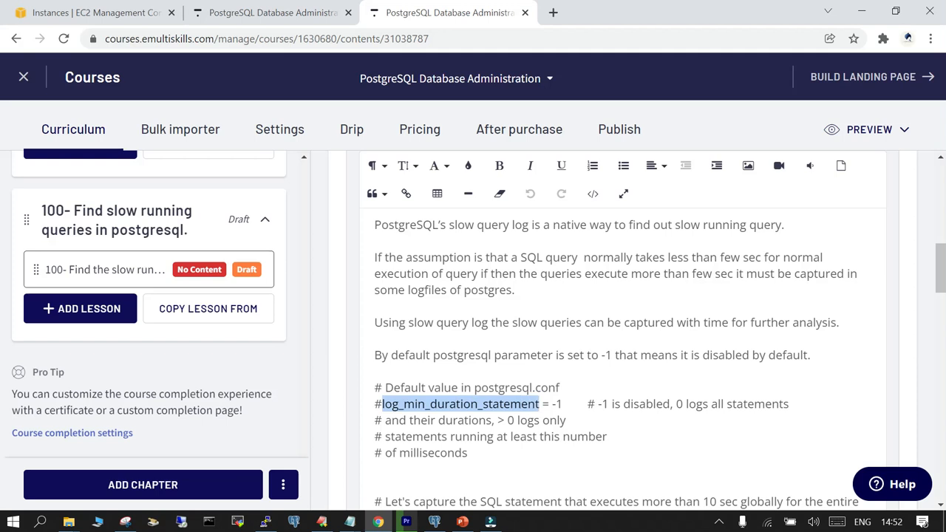
Step: Run SHOW log_min_duration_statement; confirming 500ms, then quit psql with \q
{"action": "left_click", "coordinate": [266, 523]}
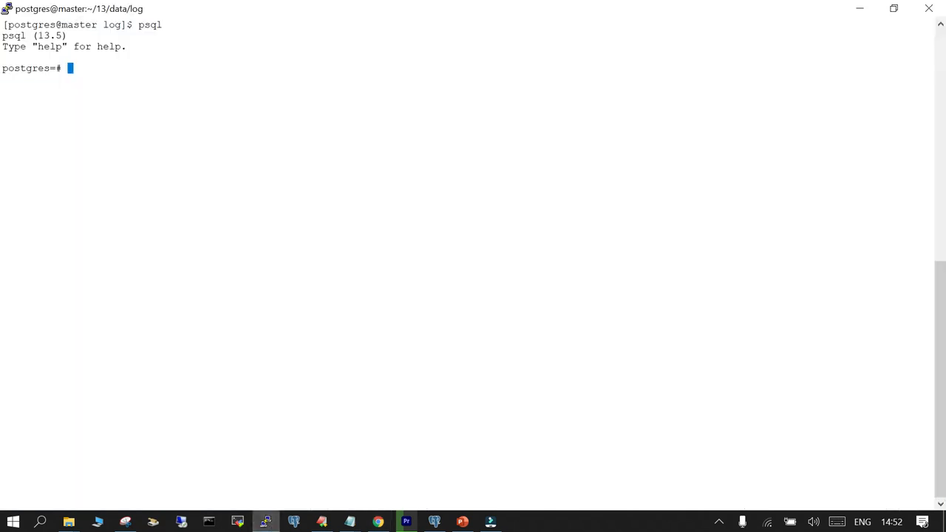
{"action": "type", "text": "show log_min_duration_statement"}
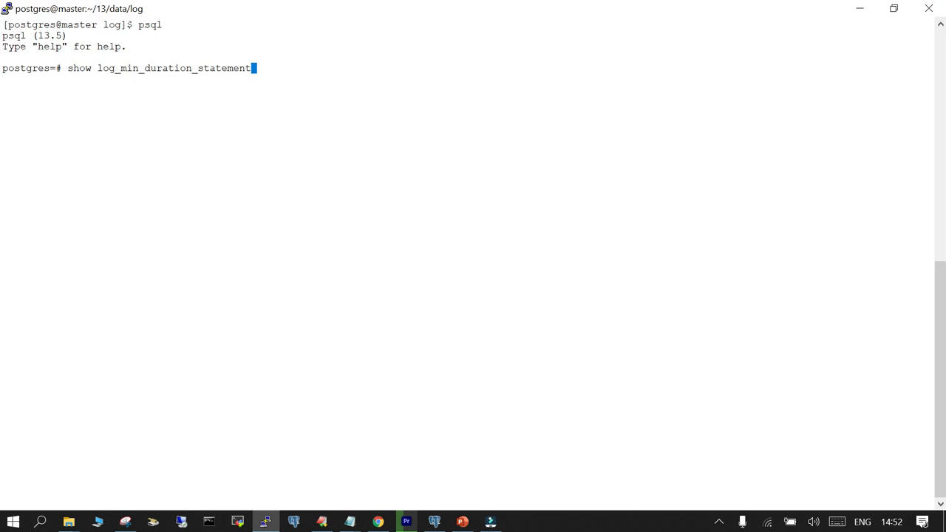
{"action": "type", "text": ";"}
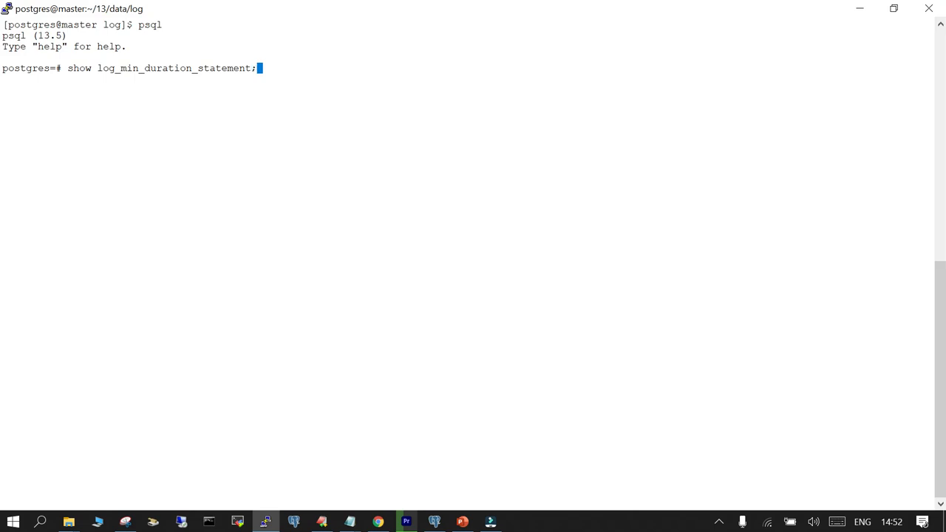
{"action": "key", "text": "Return"}
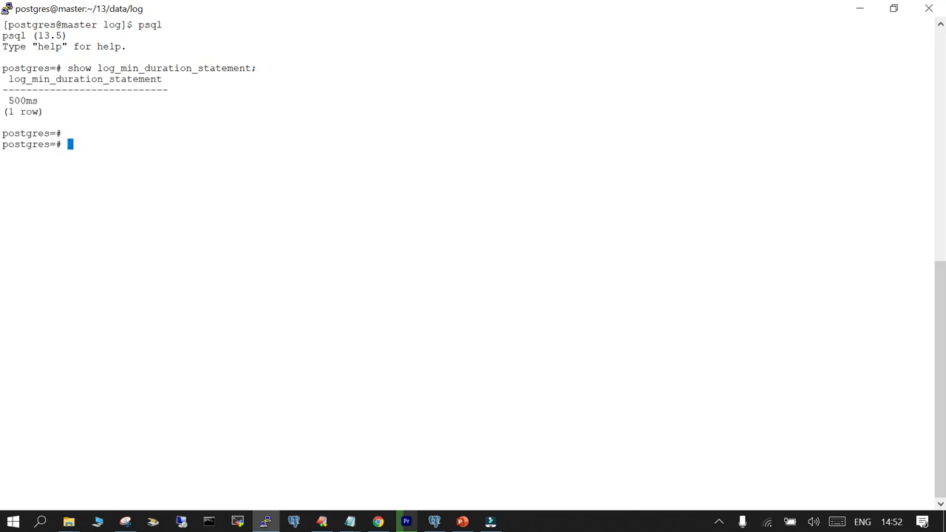
{"action": "type", "text": "\\q"}
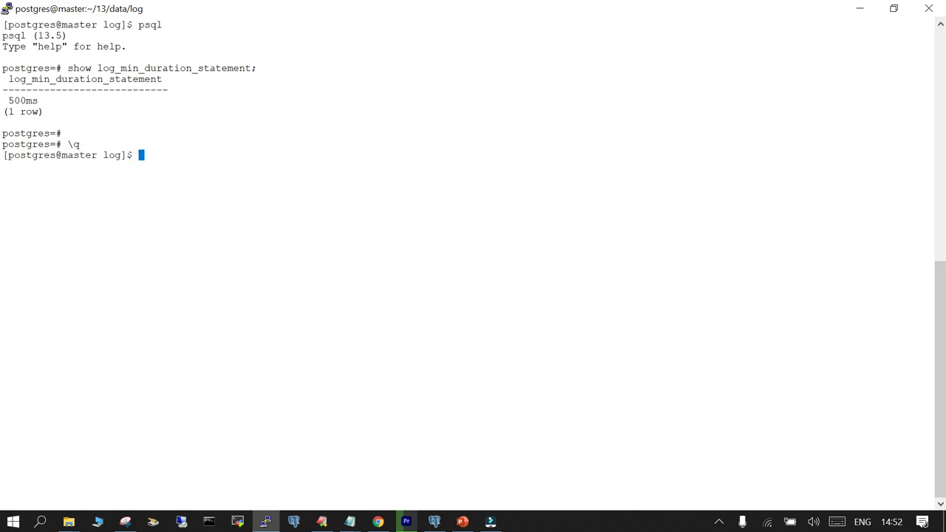
Step: Enter vi $PGDATA/postgresql.conf at the shell to edit the configuration file
{"action": "left_click", "coordinate": [378, 523]}
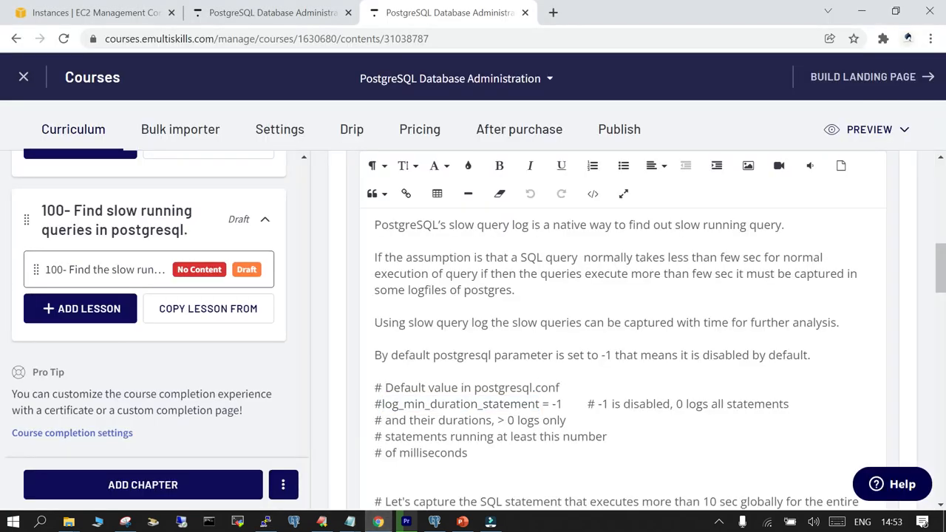
{"action": "double_click", "coordinate": [517, 387]}
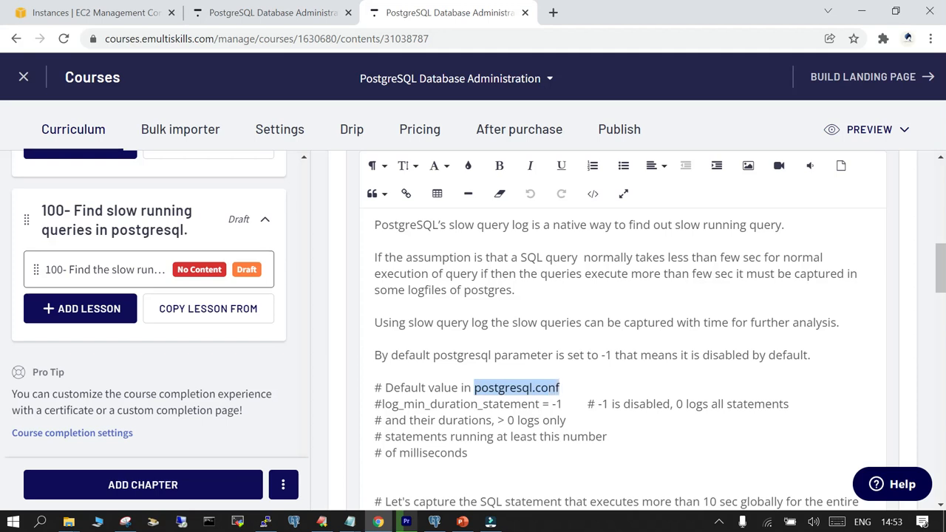
{"action": "left_click", "coordinate": [266, 523]}
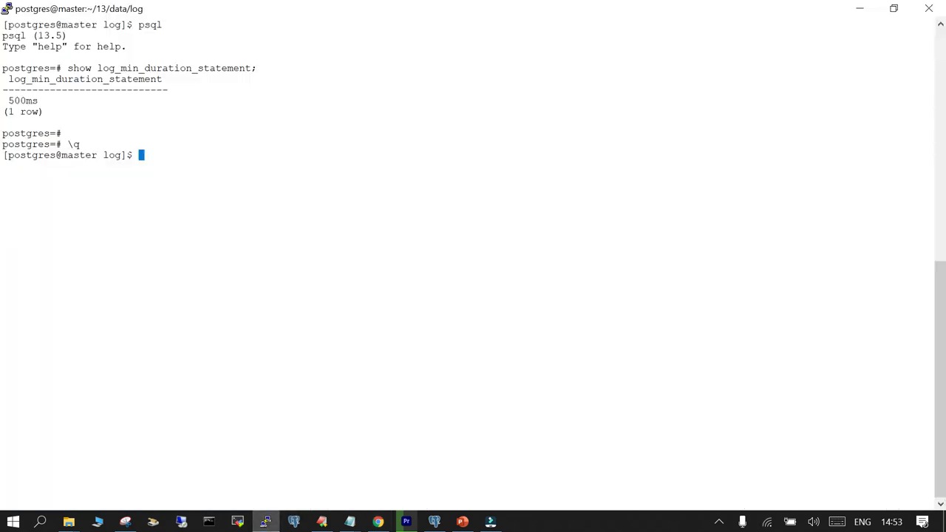
{"action": "type", "text": "vi $"}
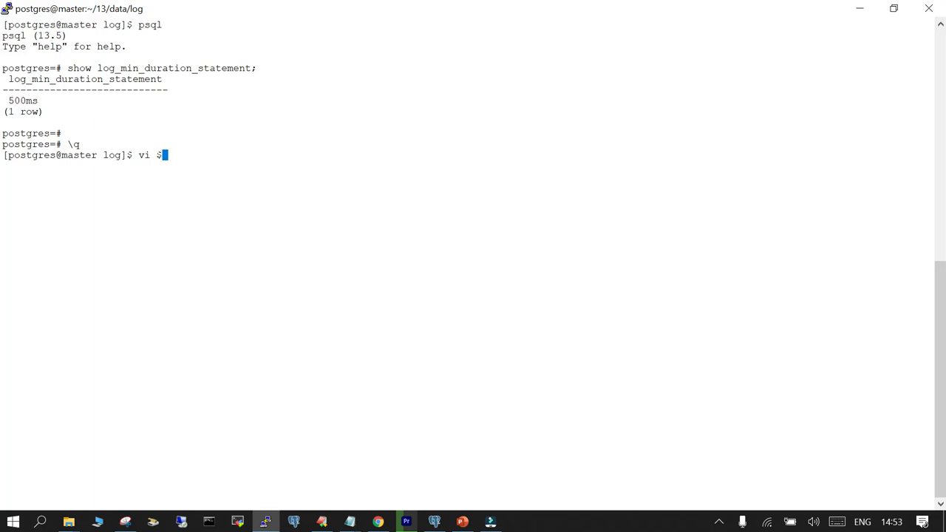
{"action": "type", "text": "PGFDA"}
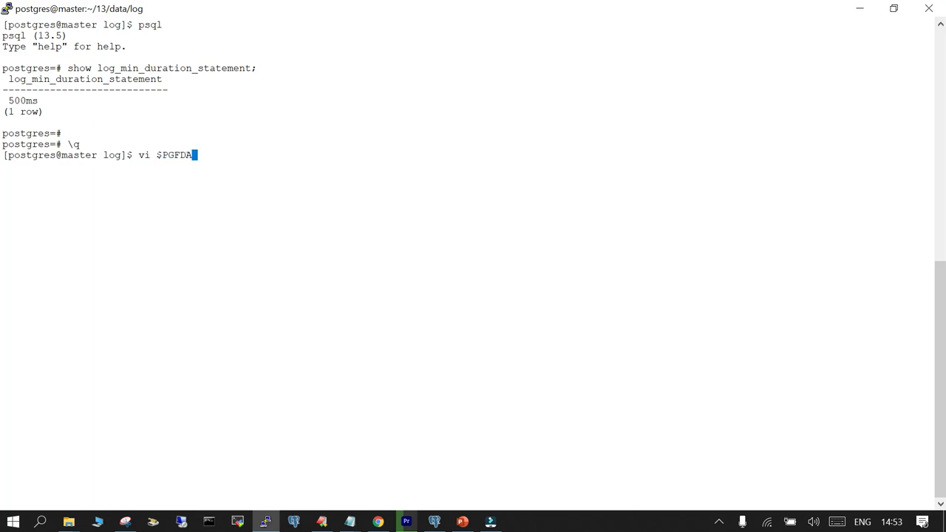
{"action": "type", "text": "TA"}
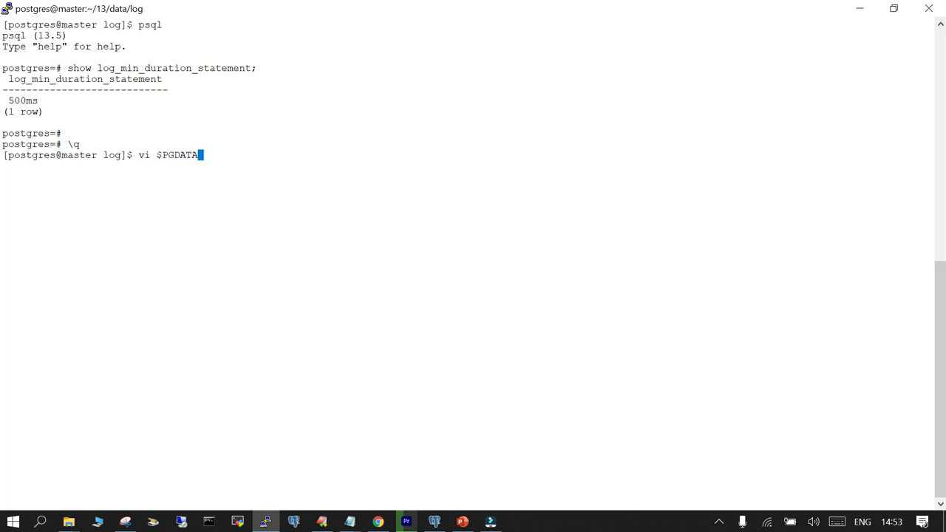
{"action": "type", "text": "/postgresql.conf"}
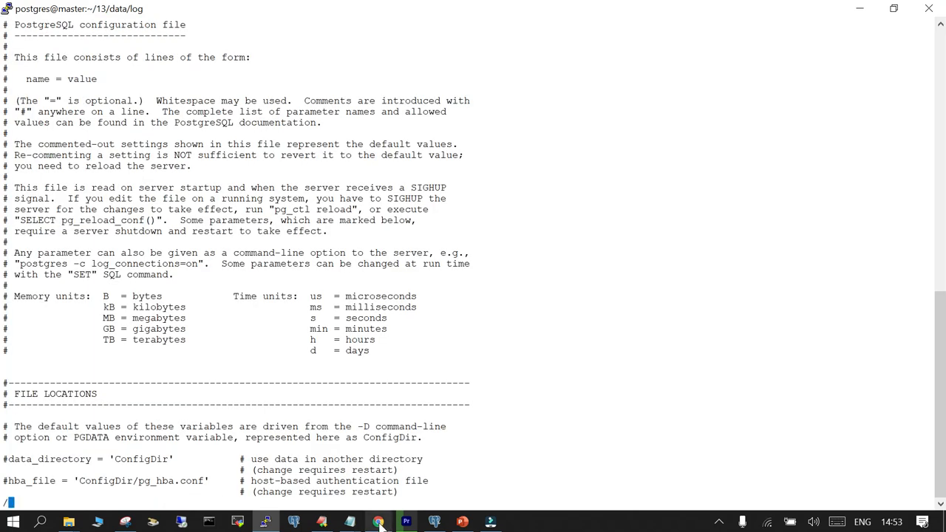
Step: Mark the log_min_duration_statement = 500 line in postgresql.conf after checking the notes
{"action": "left_click", "coordinate": [379, 523]}
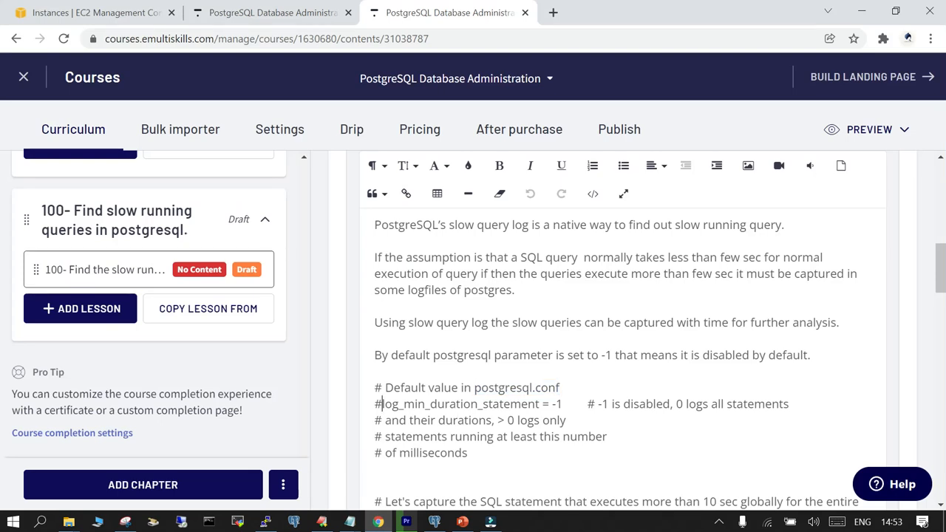
{"action": "double_click", "coordinate": [458, 404]}
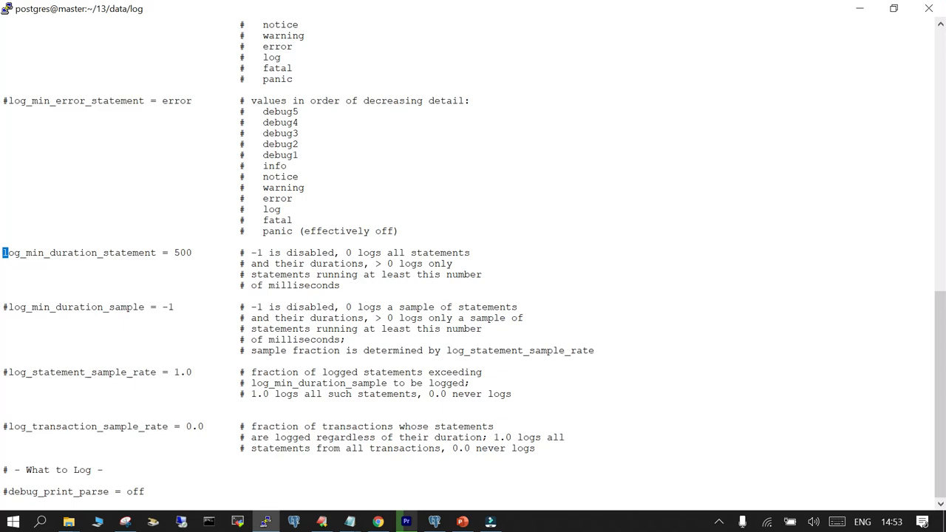
{"action": "double_click", "coordinate": [349, 252]}
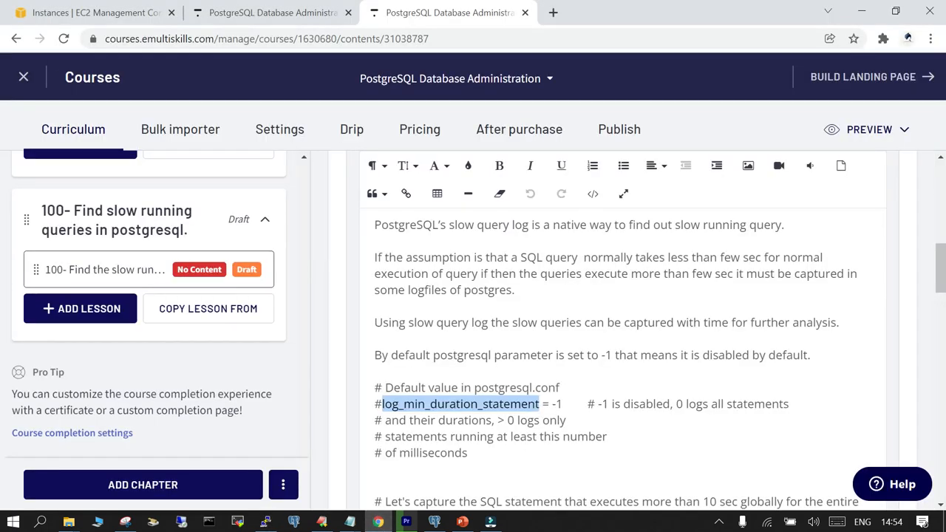
Step: Select the ALTER SYSTEM and select pg_reload_conf(); lines in the lesson notes
{"action": "scroll", "scroll_direction": "down", "scroll_amount": 3}
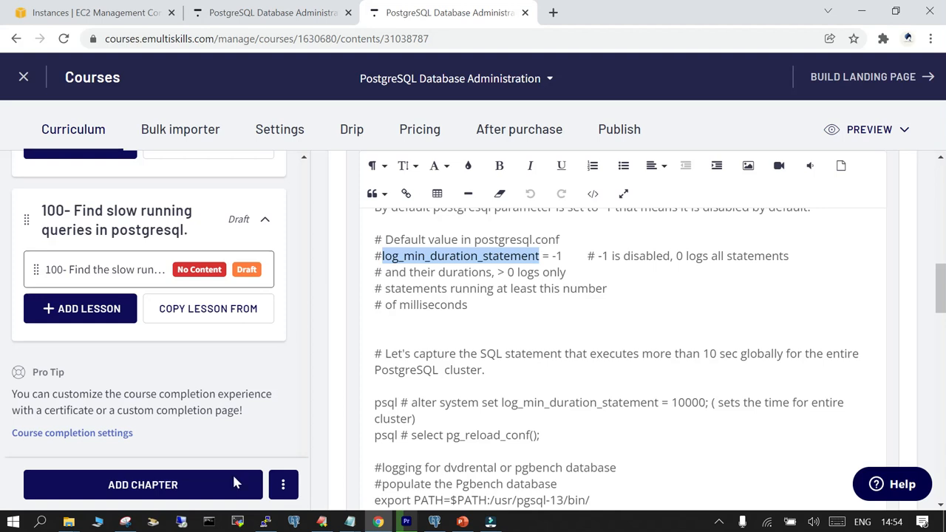
{"action": "left_click", "coordinate": [266, 523]}
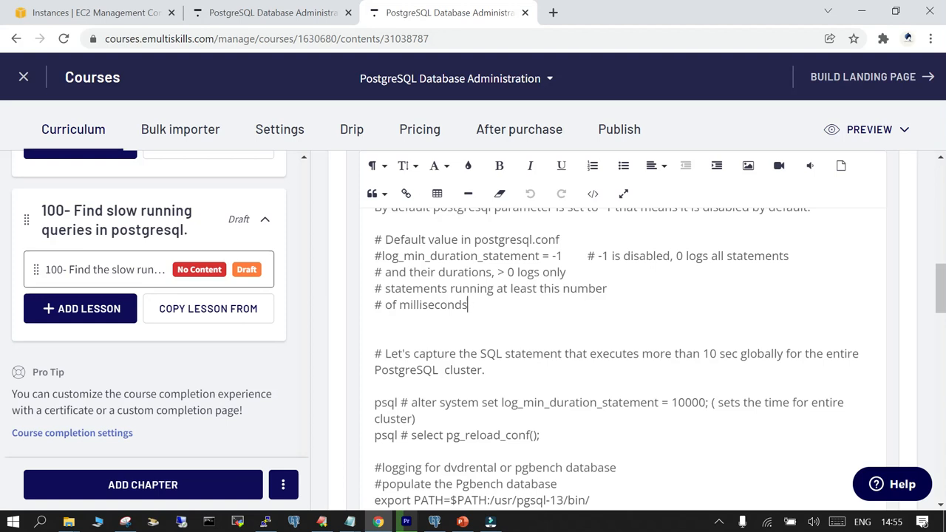
{"action": "scroll", "scroll_direction": "down", "scroll_amount": 3}
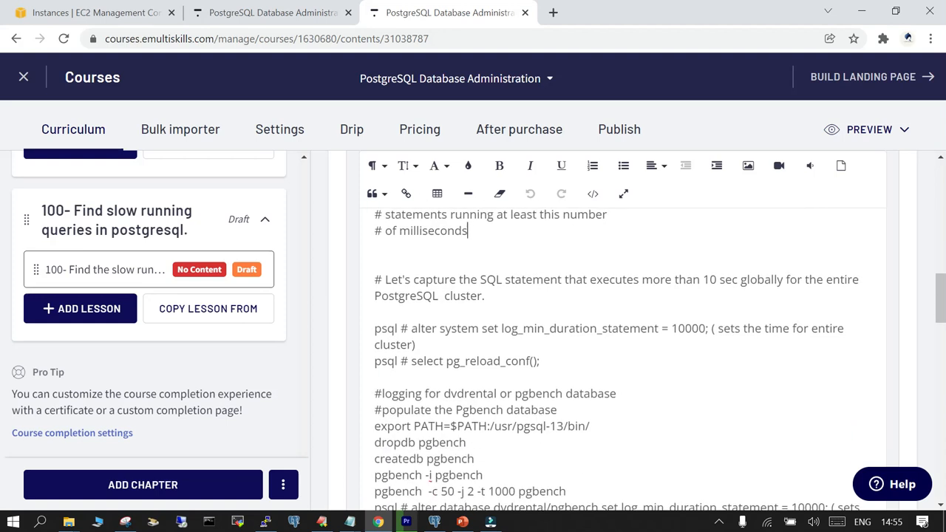
{"action": "left_click_drag", "start_coordinate": [411, 328], "coordinate": [665, 328]}
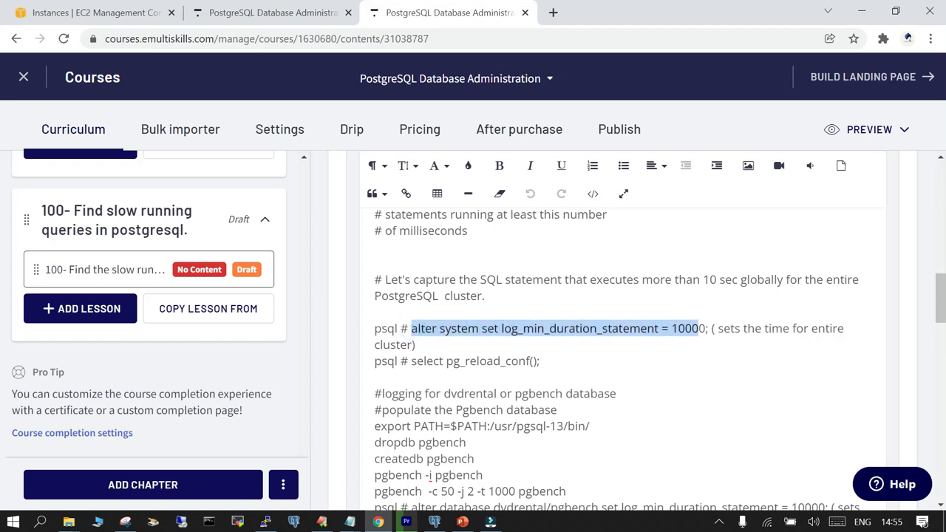
{"action": "left_click", "coordinate": [540, 361]}
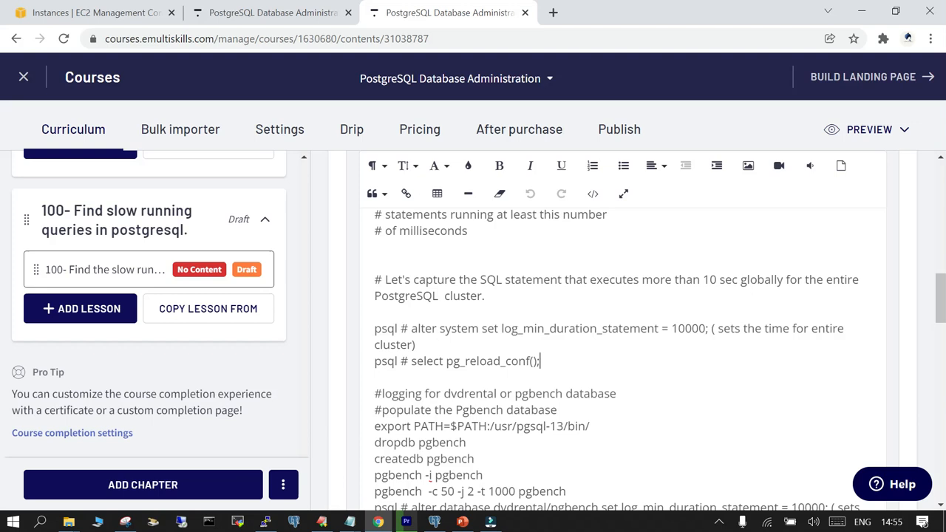
{"action": "left_click_drag", "start_coordinate": [411, 328], "coordinate": [691, 328]}
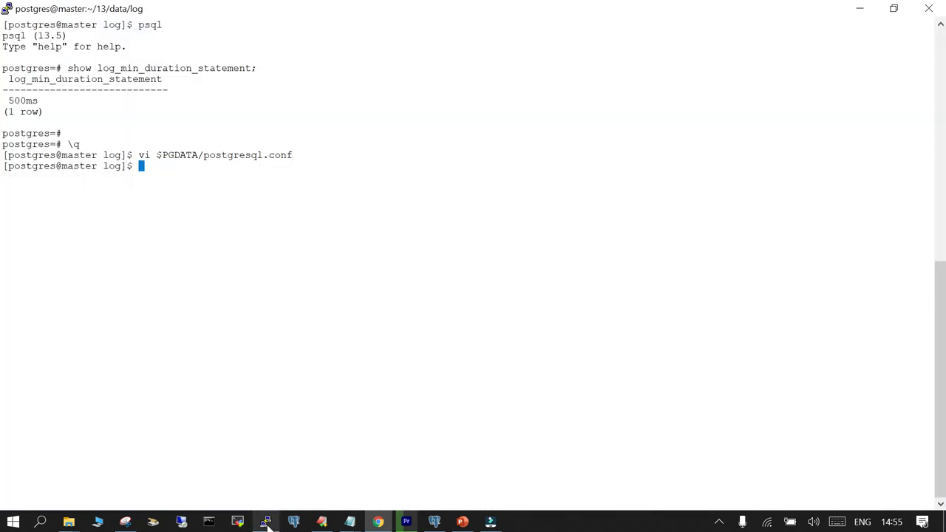
Step: In psql, ALTER SYSTEM SET log_min_duration_statement = 100, run pg_reload_conf(), and quit
{"action": "type", "text": "psql"}
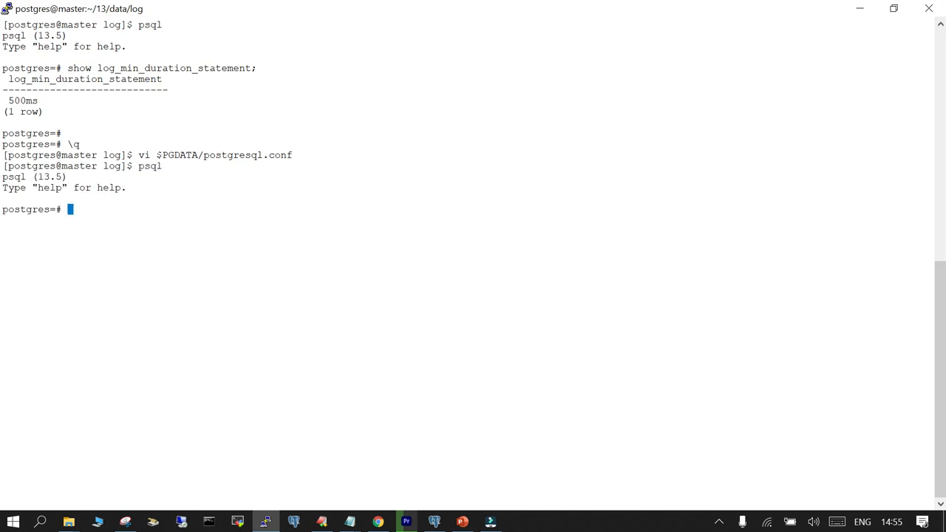
{"action": "type", "text": "alter system set log_min_duration_statement = 100;"}
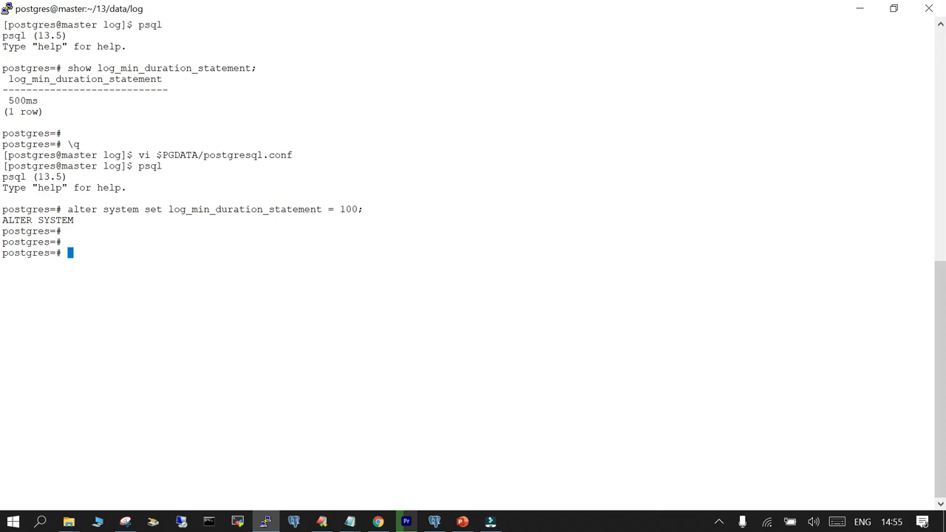
{"action": "type", "text": "select pg_reload_conf();"}
{"action": "type", "text": "\\q"}
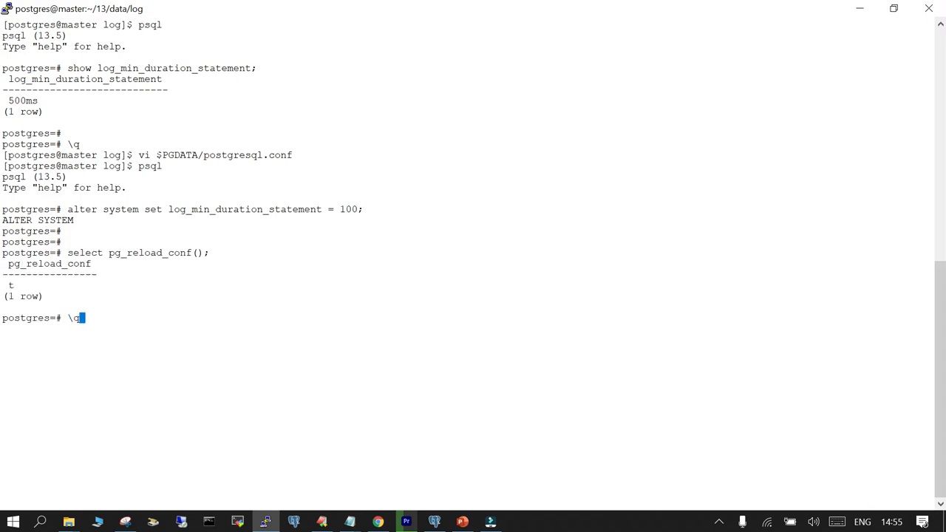
{"action": "key", "text": "Return"}
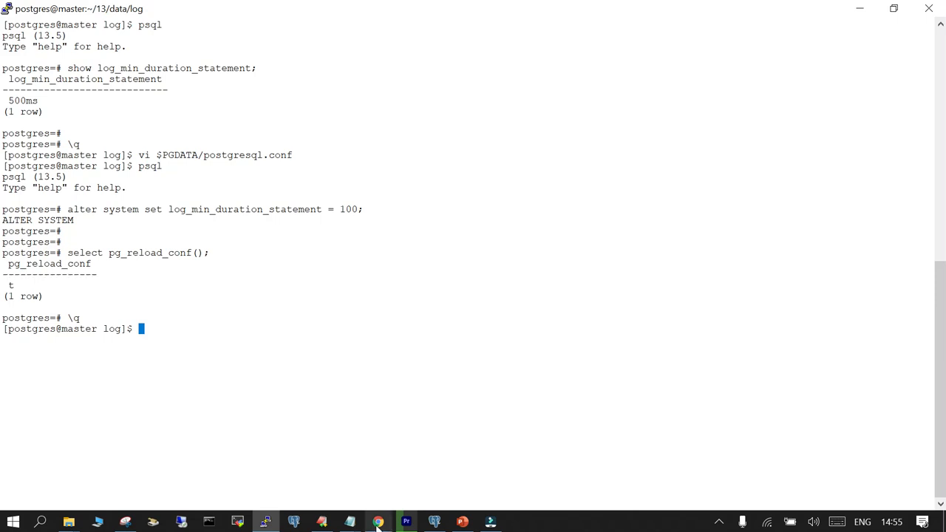
{"action": "left_click", "coordinate": [378, 522]}
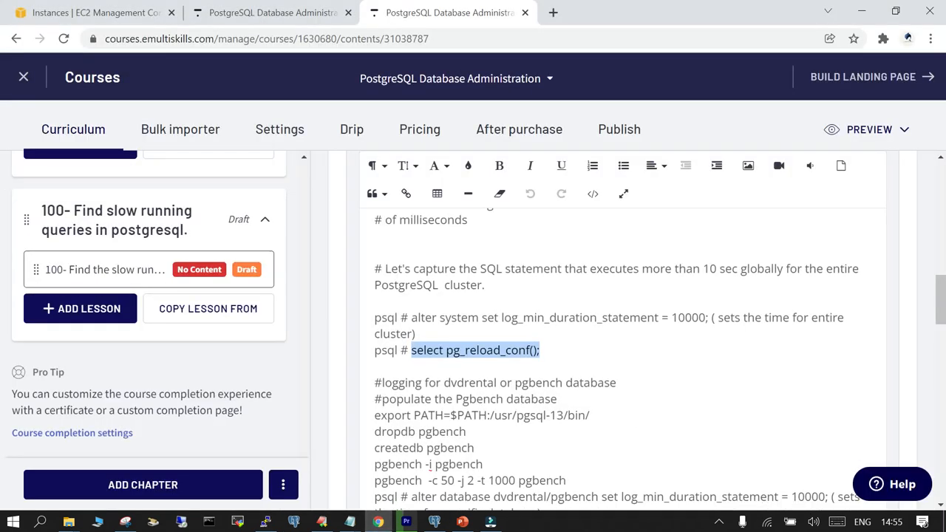
Step: Select the dropdb pgbench command in the lesson notes for copying
{"action": "scroll", "scroll_direction": "down", "scroll_amount": 3}
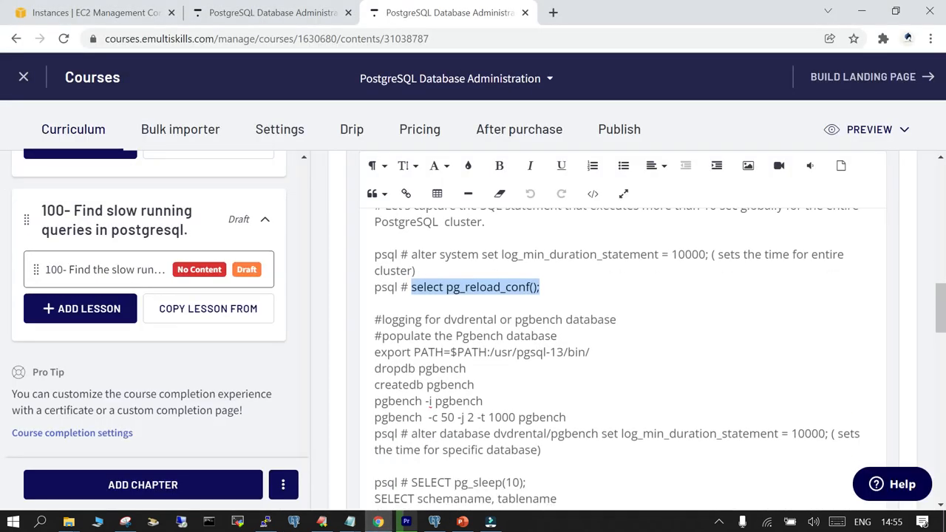
{"action": "left_click", "coordinate": [449, 401]}
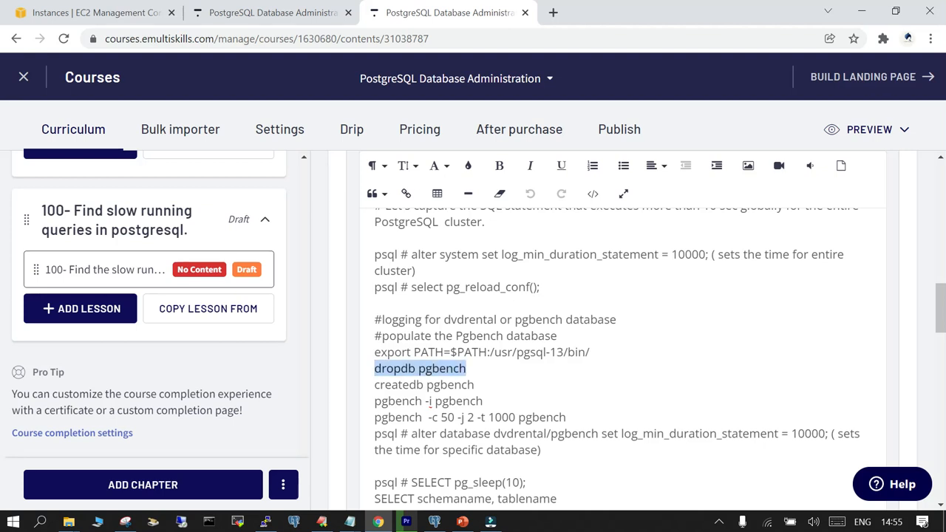
{"action": "mouse_move", "coordinate": [266, 522]}
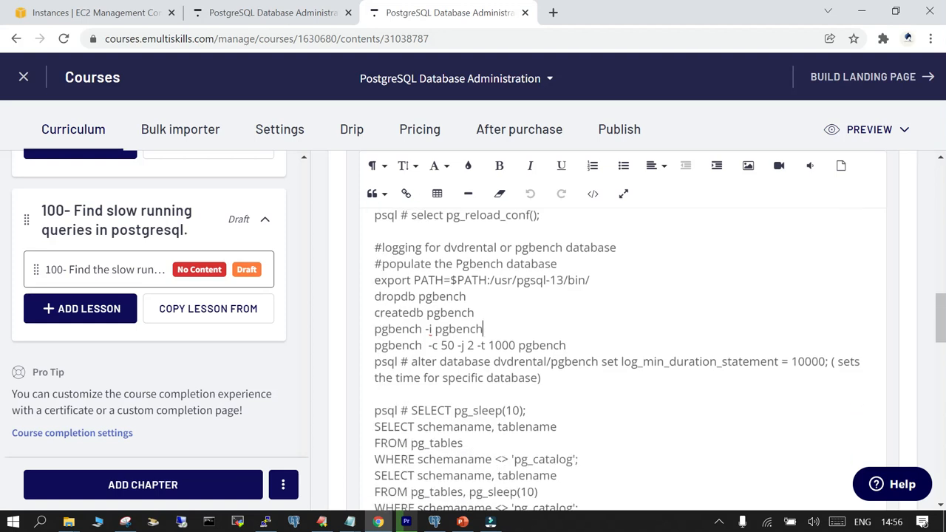
{"action": "left_click_drag", "start_coordinate": [373, 311], "coordinate": [483, 326]}
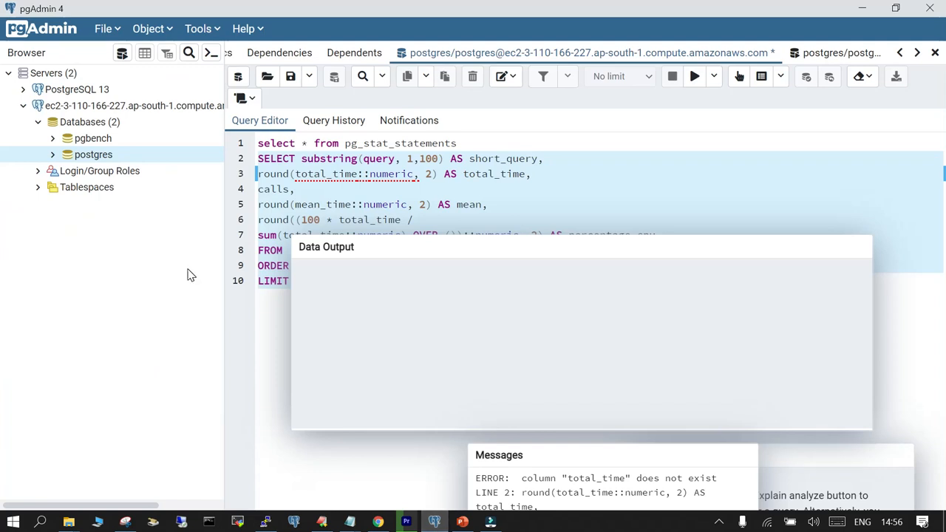
Step: Discard the failed total_time query tab without saving, keeping the pg_stat_statements tab open
{"action": "right_click", "coordinate": [94, 155]}
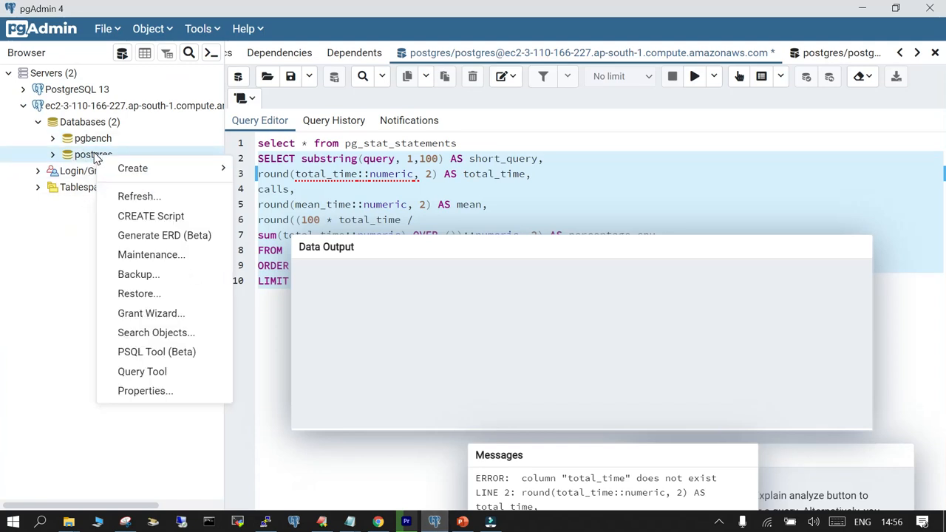
{"action": "left_click", "coordinate": [133, 168]}
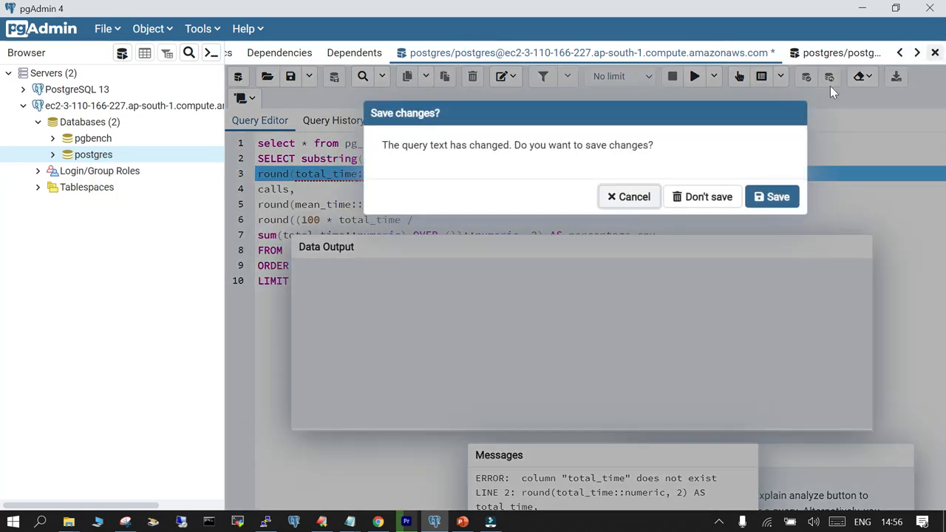
{"action": "left_click", "coordinate": [707, 196]}
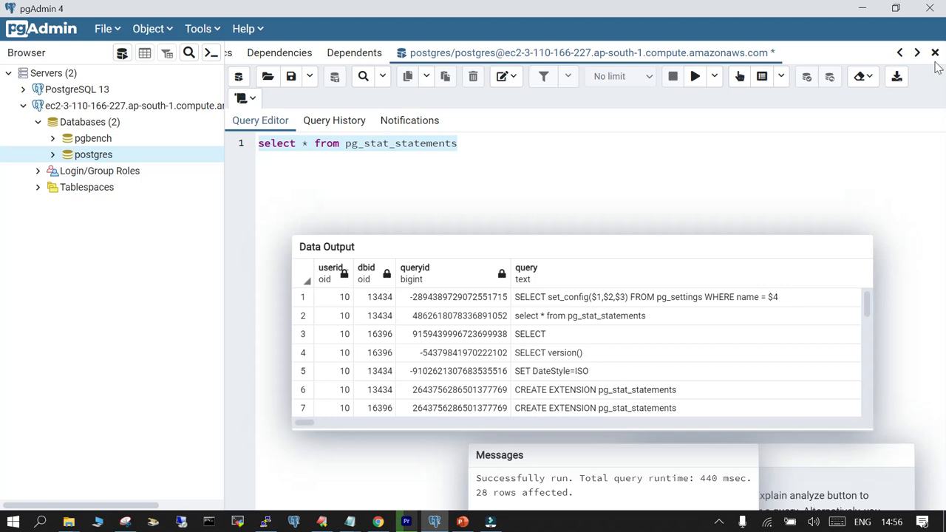
{"action": "left_click", "coordinate": [934, 53]}
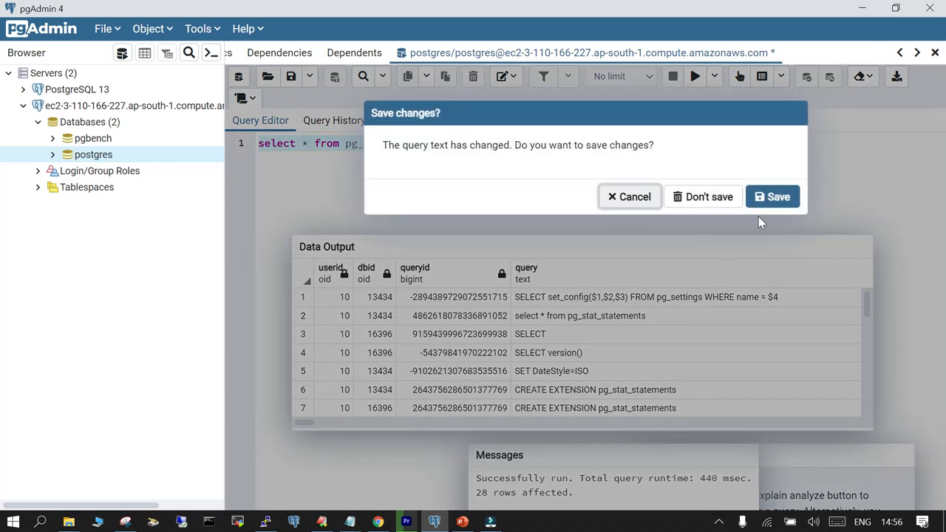
{"action": "left_click", "coordinate": [630, 195]}
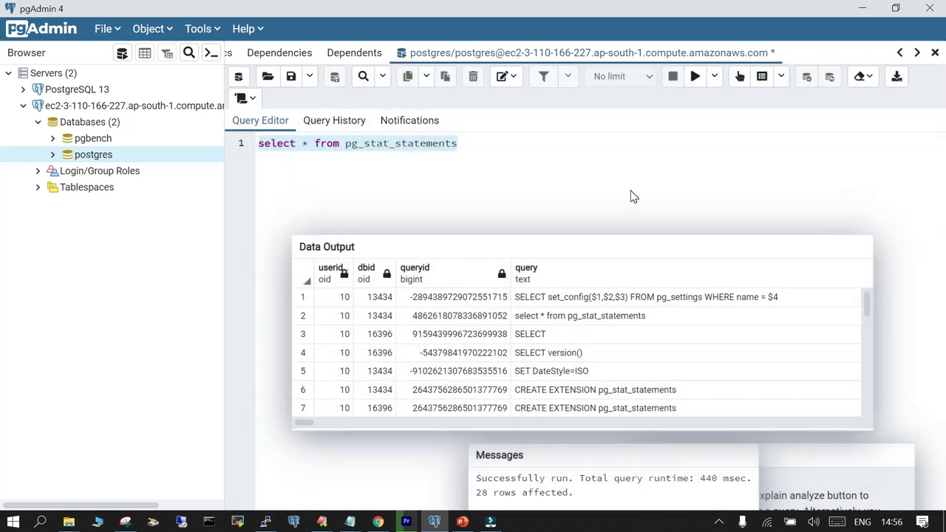
{"action": "mouse_move", "coordinate": [294, 506]}
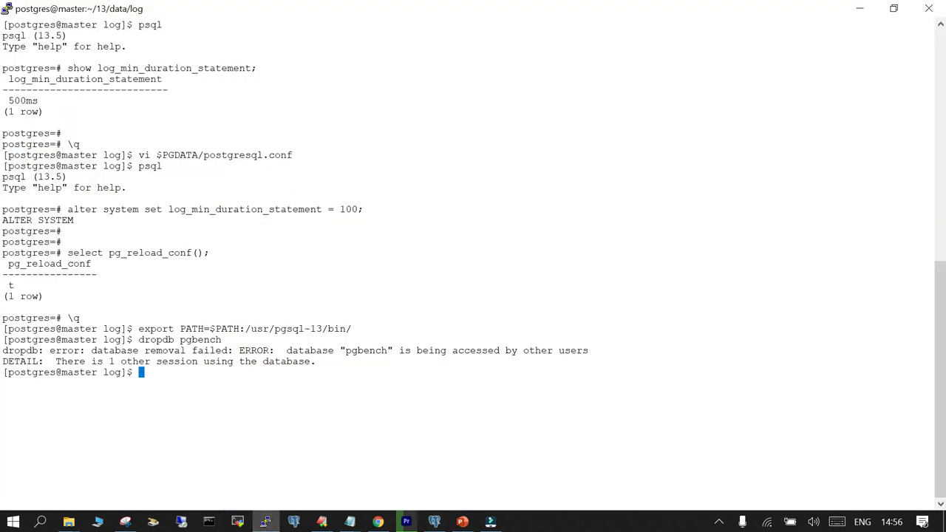
Step: Run dropdb pgbench at the shell, which fails due to an active session
{"action": "type", "text": "dropdb pgbench"}
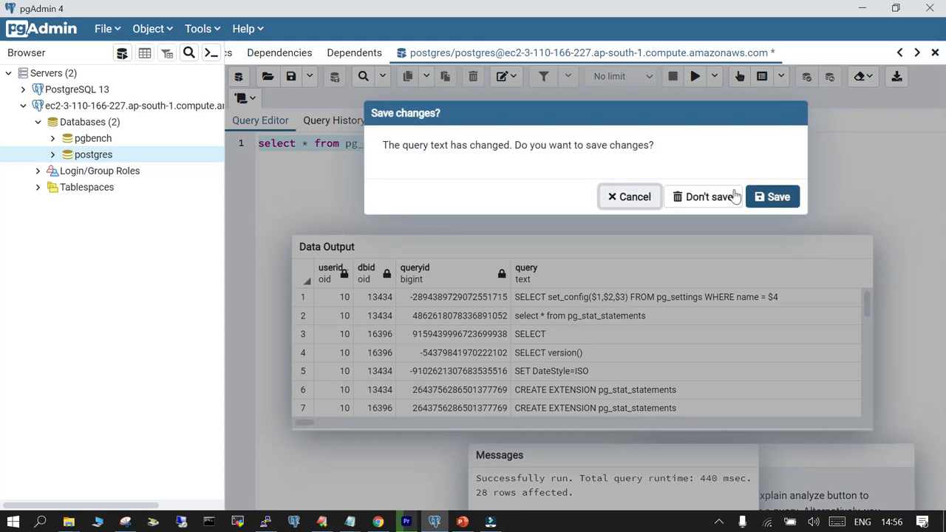
Step: Choose Don't save for the remaining query tab and return to the terminal
{"action": "left_click", "coordinate": [704, 195]}
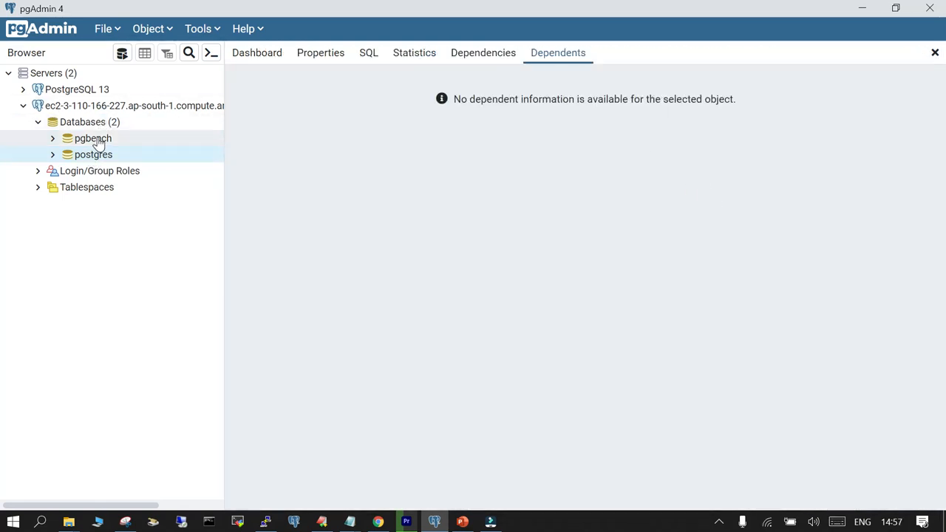
{"action": "left_click", "coordinate": [94, 156]}
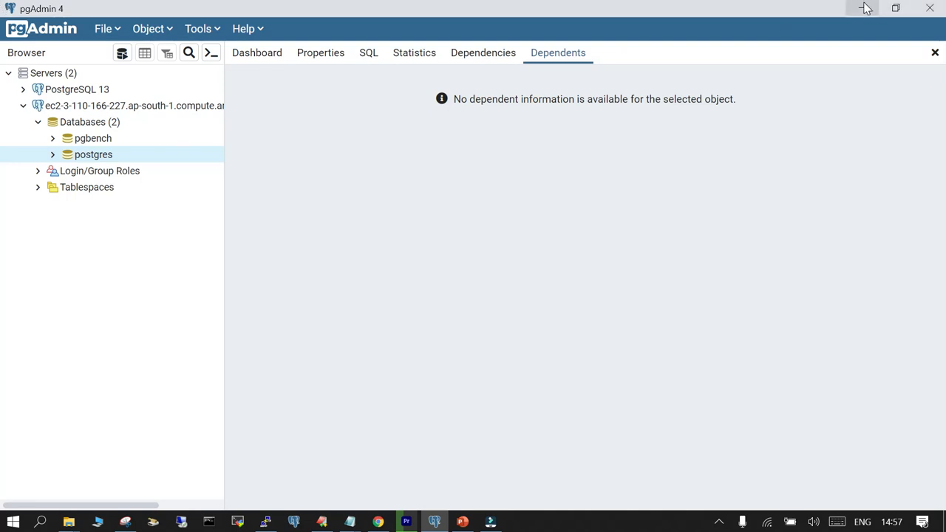
{"action": "left_click", "coordinate": [264, 523]}
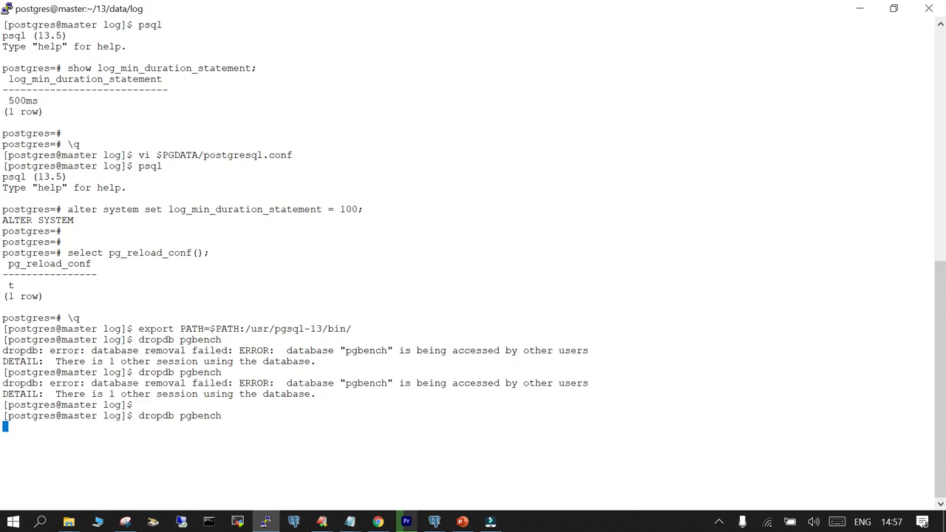
Step: Retry dropdb pgbench, which fails again, and switch back to pgAdmin
{"action": "key", "text": "Return"}
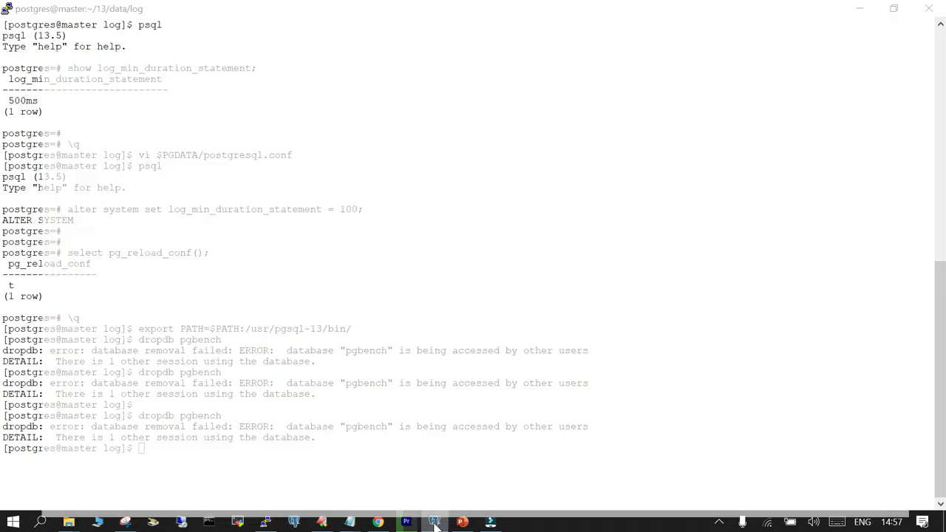
{"action": "left_click", "coordinate": [435, 524]}
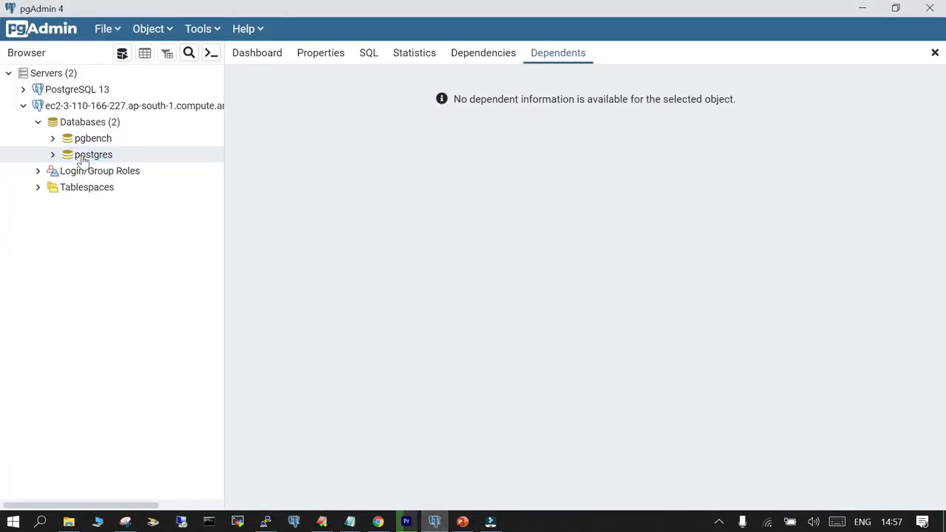
Step: Drop the pgbench database from the pgAdmin tree, leaving only postgres on the server
{"action": "right_click", "coordinate": [93, 153]}
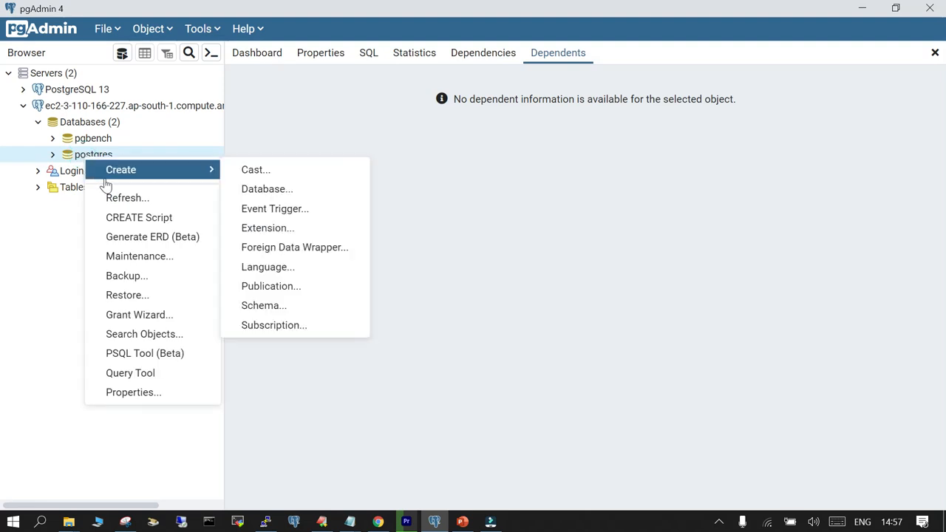
{"action": "mouse_move", "coordinate": [644, 287]}
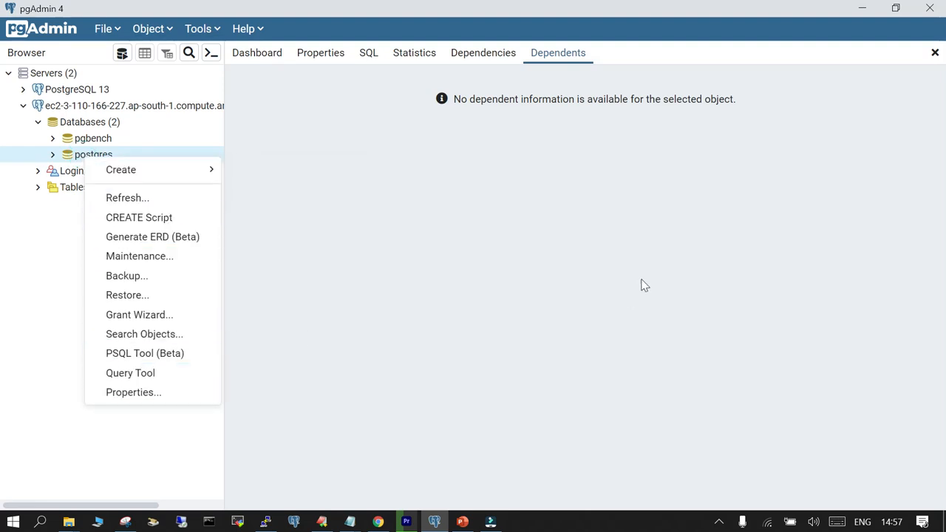
{"action": "mouse_move", "coordinate": [121, 168]}
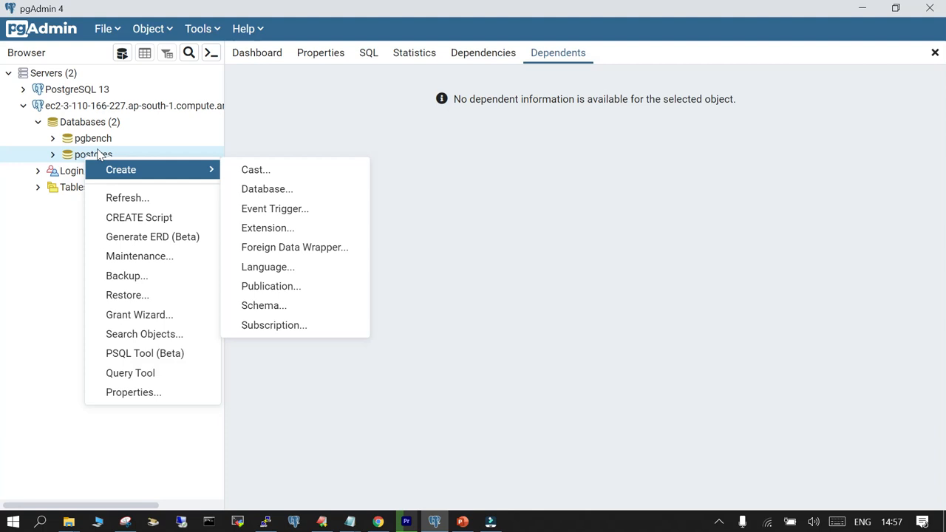
{"action": "mouse_move", "coordinate": [111, 170]}
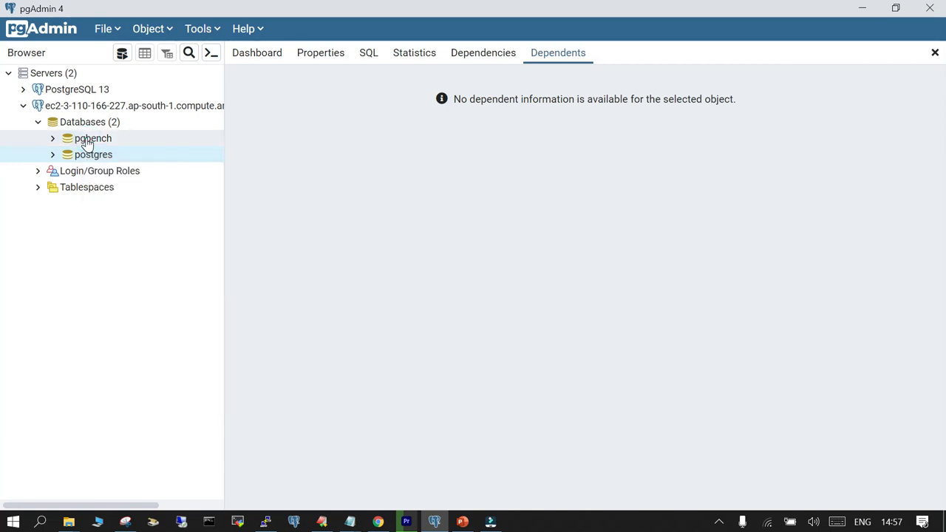
{"action": "right_click", "coordinate": [92, 139]}
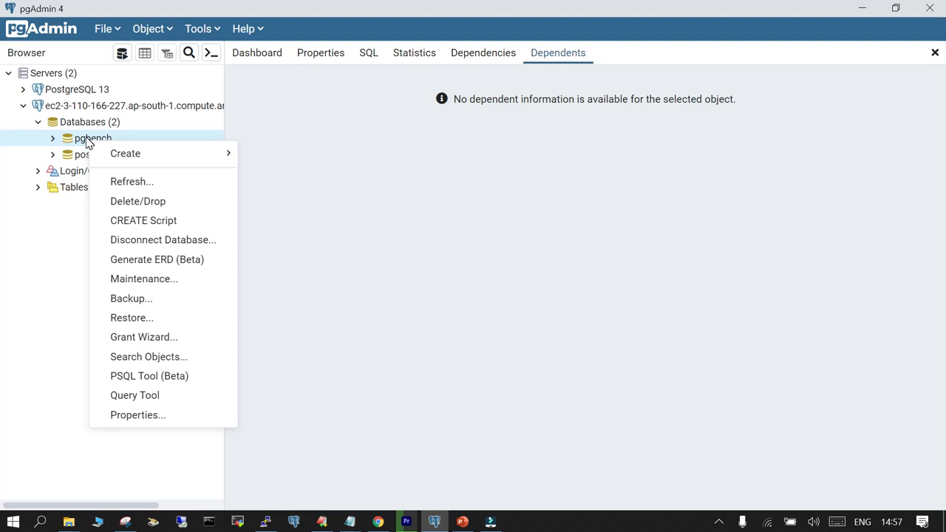
{"action": "mouse_move", "coordinate": [132, 180]}
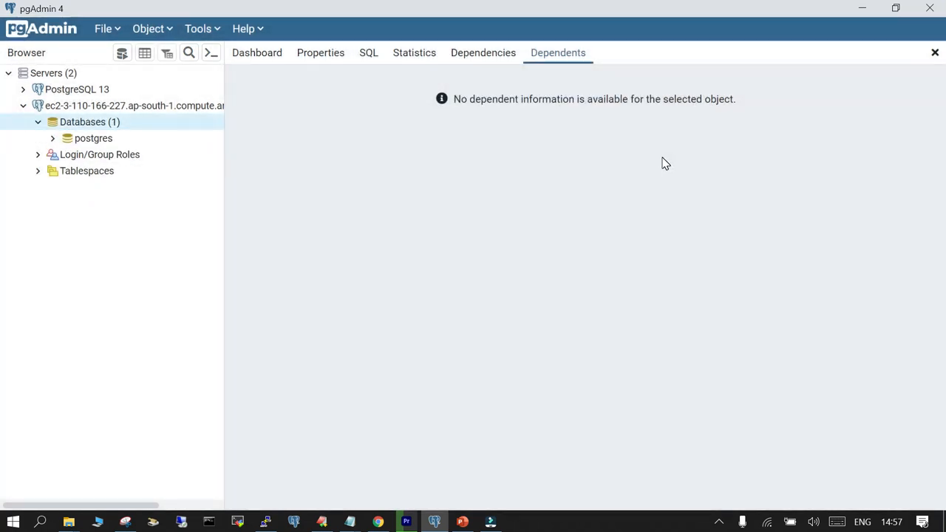
{"action": "left_click", "coordinate": [265, 524]}
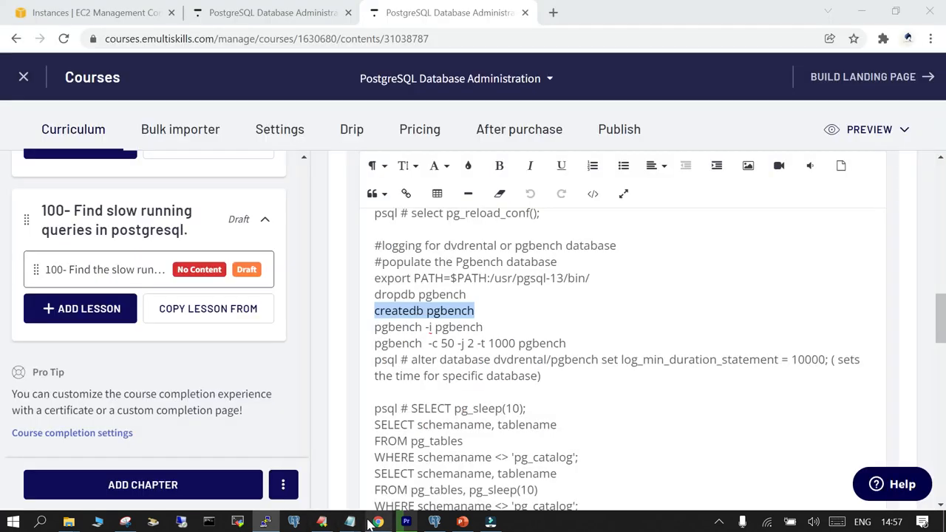
Step: Recreate the pgbench database and initialize it with 100000 sample account rows
{"action": "left_click", "coordinate": [376, 310]}
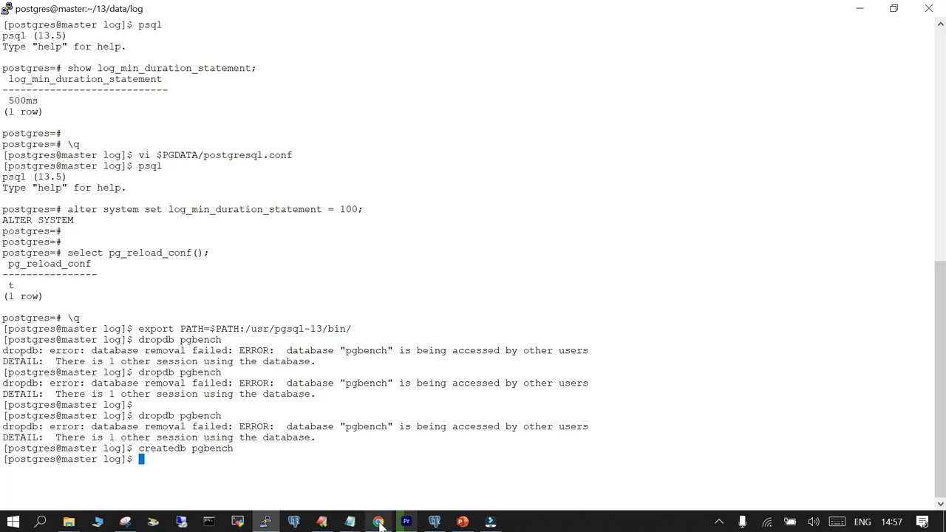
{"action": "left_click", "coordinate": [378, 523]}
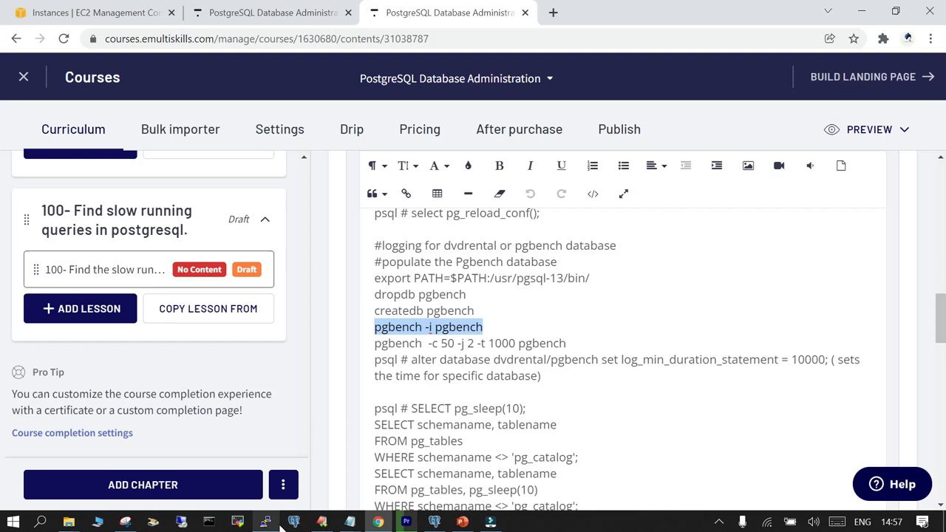
{"action": "left_click", "coordinate": [266, 523]}
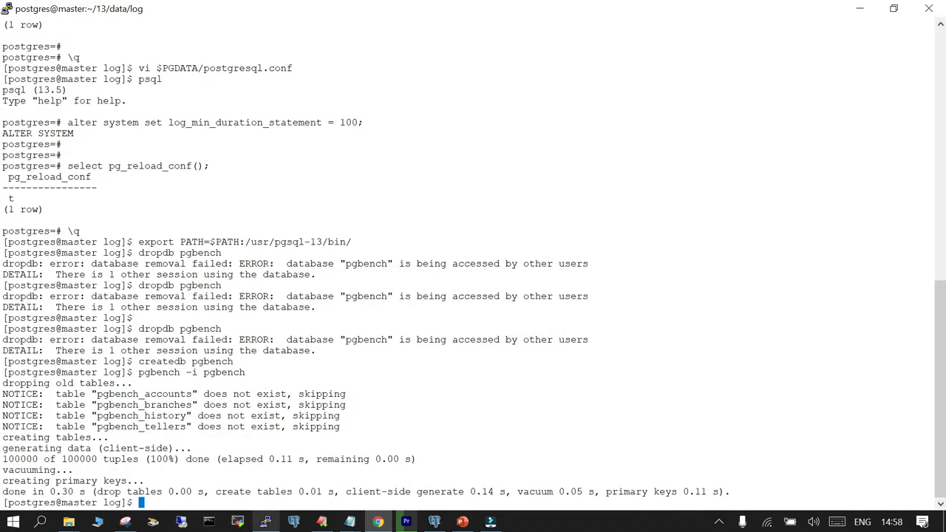
Step: Start a pgbench run with 50 clients, 2 threads and 1000 transactions against pgbench
{"action": "type", "text": "pgbench  -c 50 -j 2 -t 1000 pgbench"}
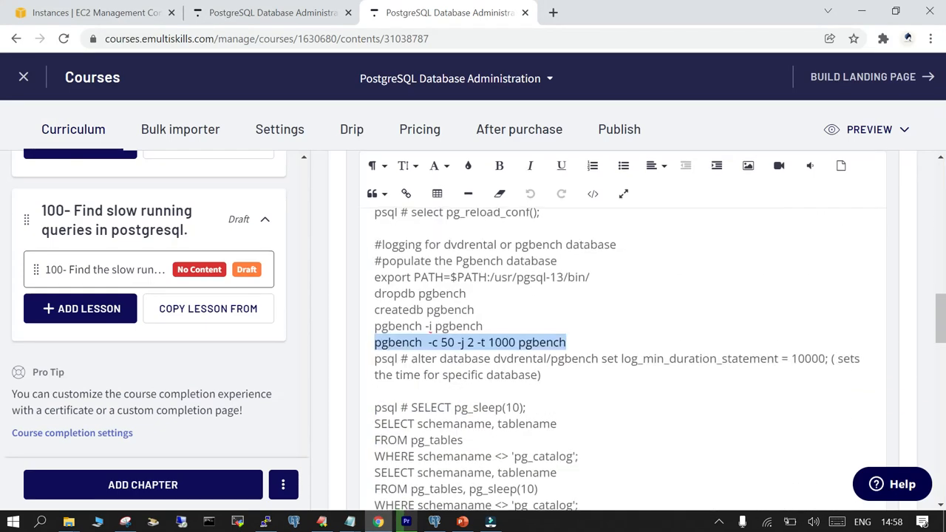
{"action": "scroll", "scroll_direction": "down", "scroll_amount": 3}
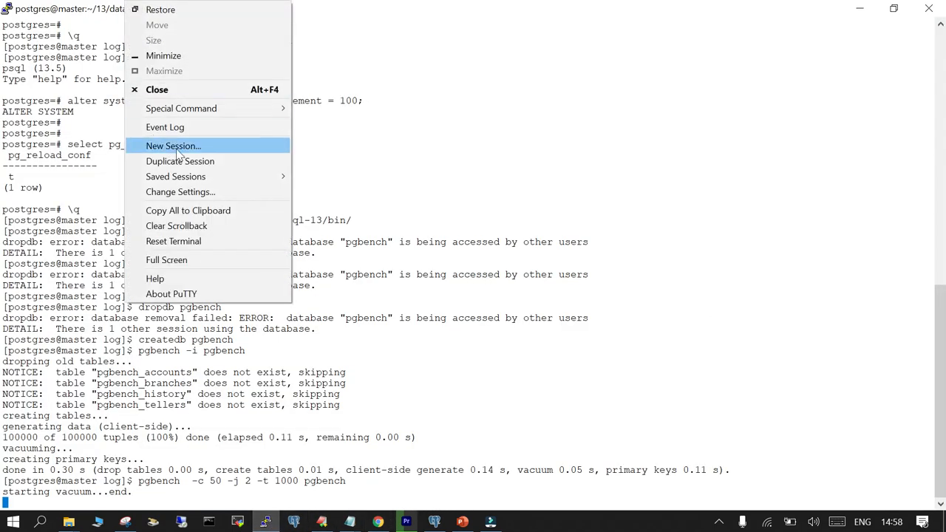
Step: Start a second PuTTY session as ec2-user, switch to postgres and launch psql
{"action": "left_click", "coordinate": [172, 147]}
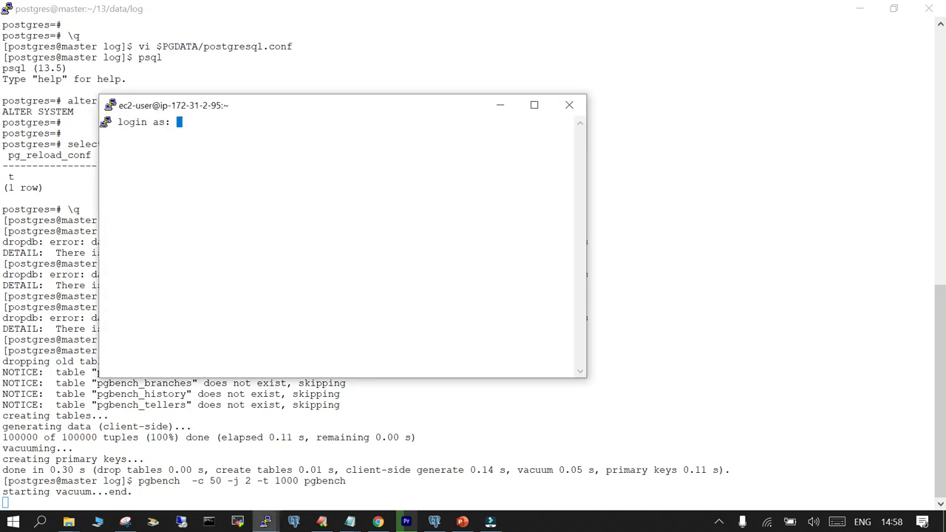
{"action": "type", "text": "ec2-user"}
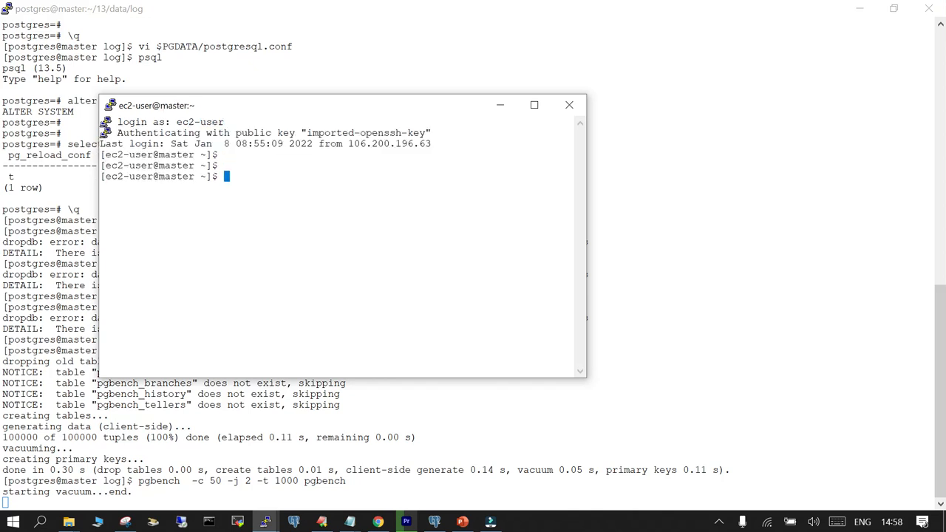
{"action": "type", "text": "sudo su - postgres"}
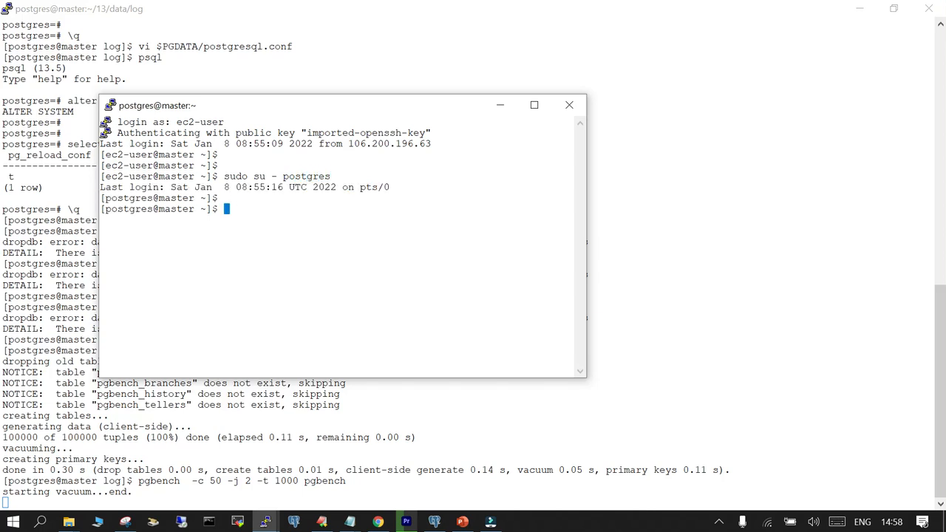
{"action": "type", "text": "psql"}
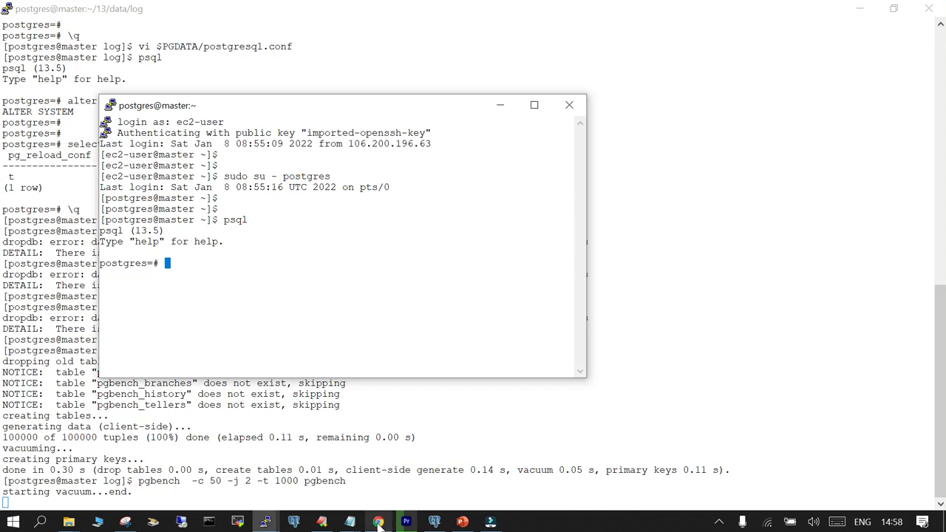
{"action": "left_click", "coordinate": [379, 523]}
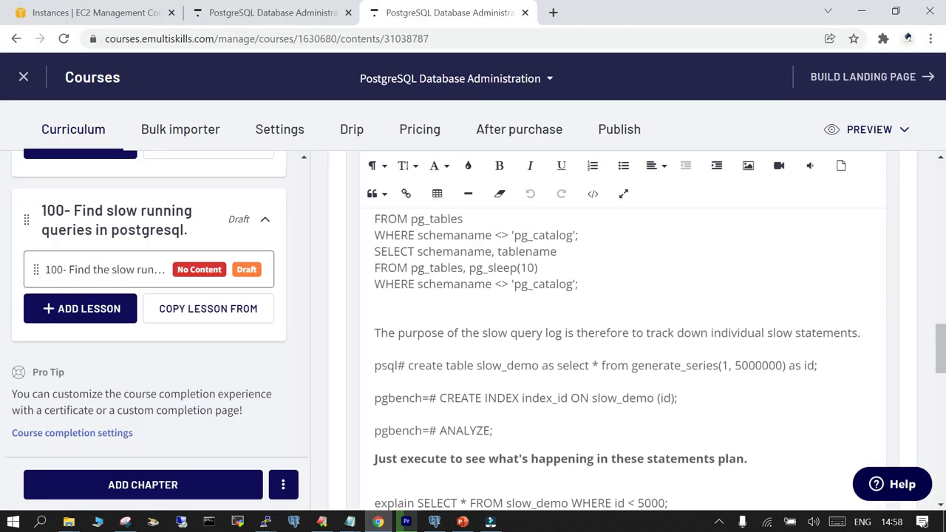
Step: Select the create table slow_demo statement in the lesson notes for copying
{"action": "left_click", "coordinate": [263, 523]}
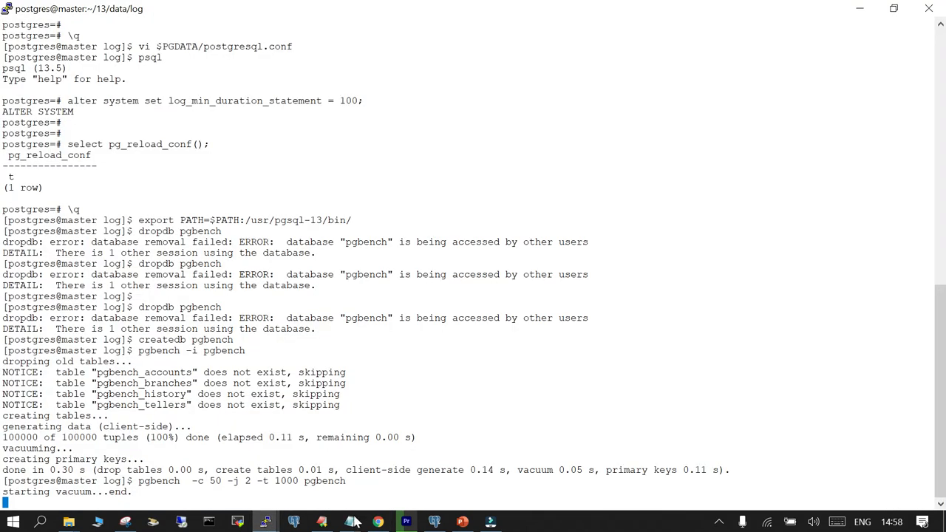
{"action": "left_click", "coordinate": [378, 524]}
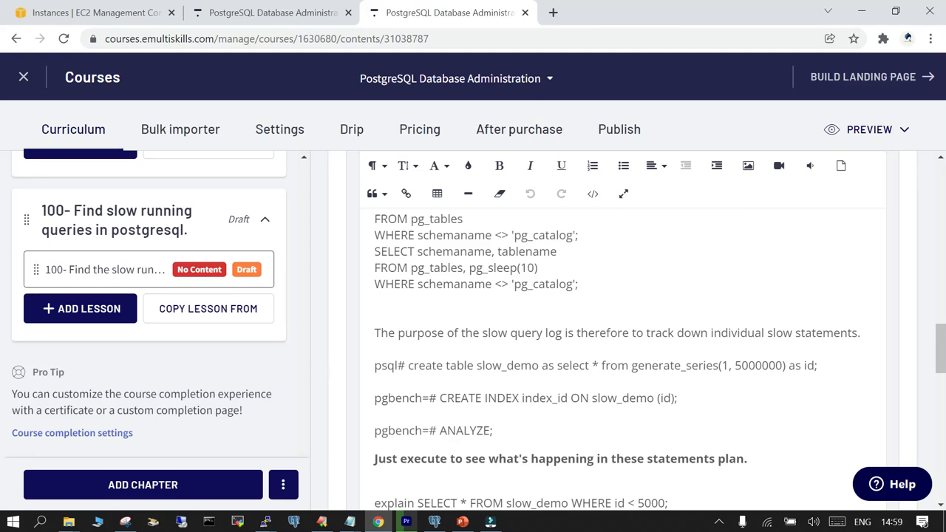
{"action": "left_click_drag", "start_coordinate": [408, 365], "coordinate": [715, 365]}
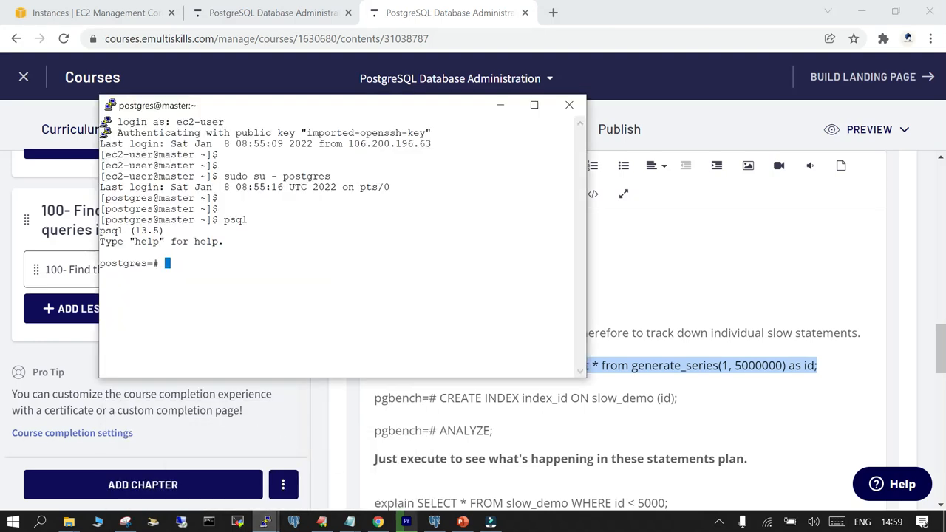
Step: Run create table slow_demo from generate_series(1, 5000000) and hit 'already exists'
{"action": "left_click", "coordinate": [535, 104]}
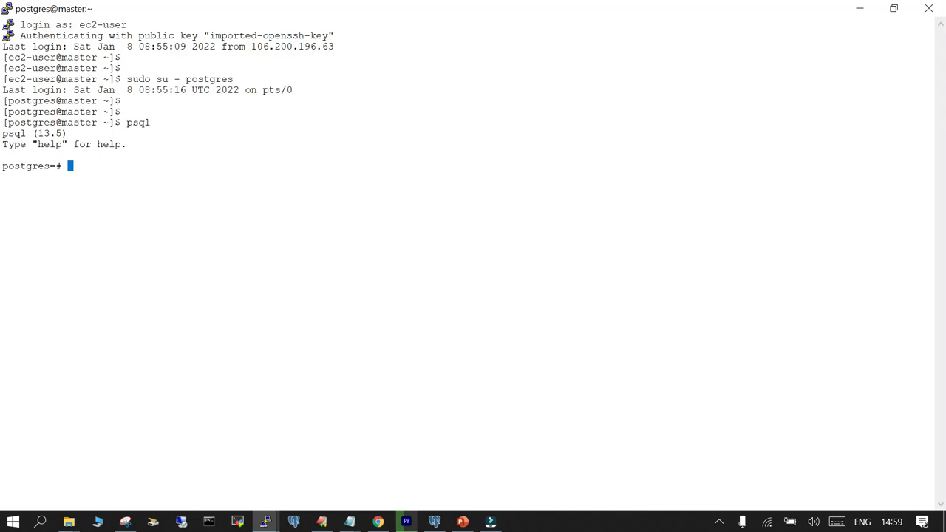
{"action": "type", "text": "create table slow_demo as select * from generate_series(1, 5000000) as id;"}
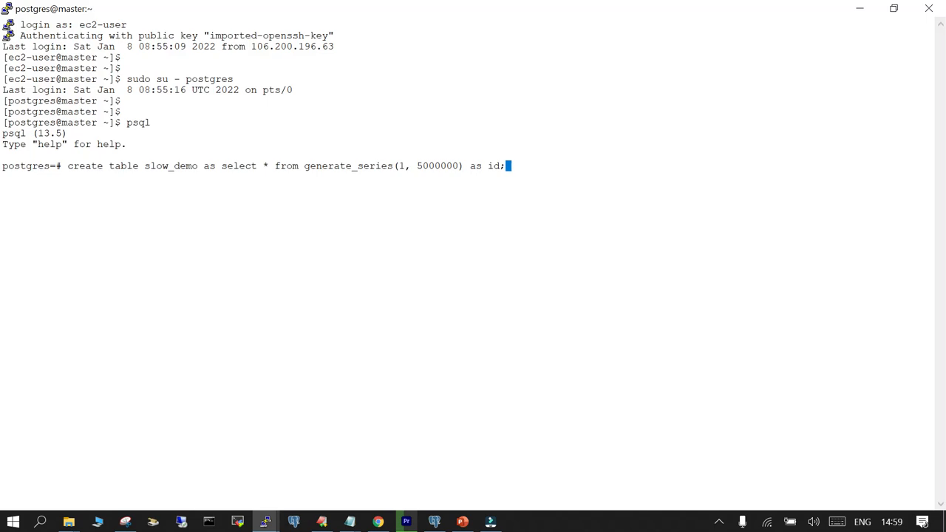
{"action": "key", "text": "Return"}
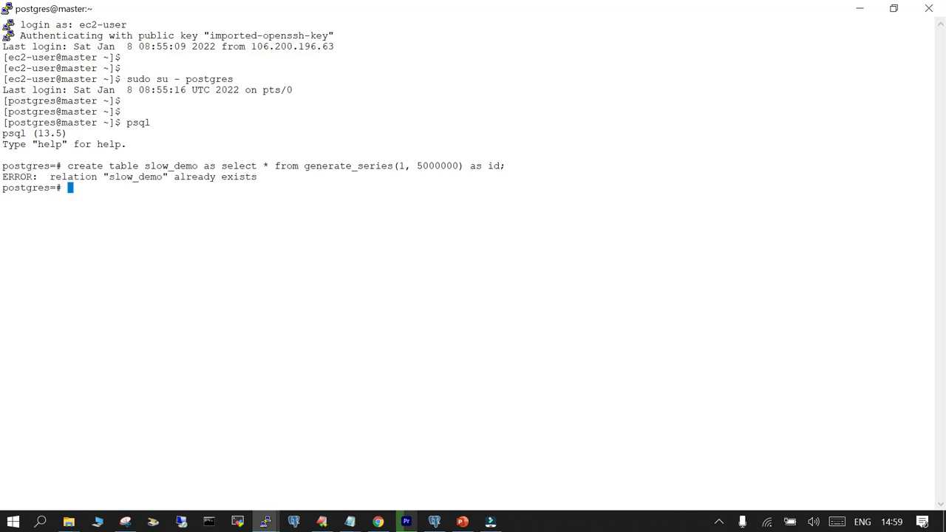
{"action": "type", "text": "d"}
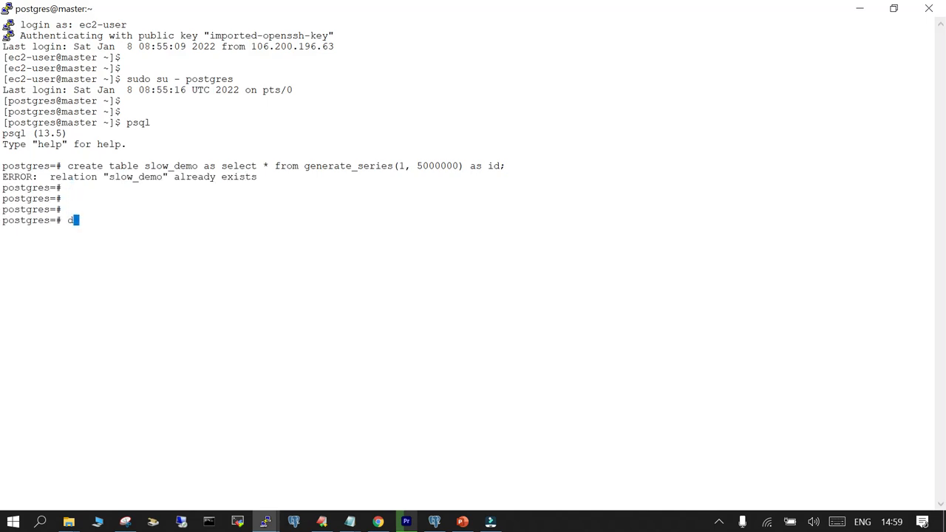
{"action": "key", "text": "Backspace"}
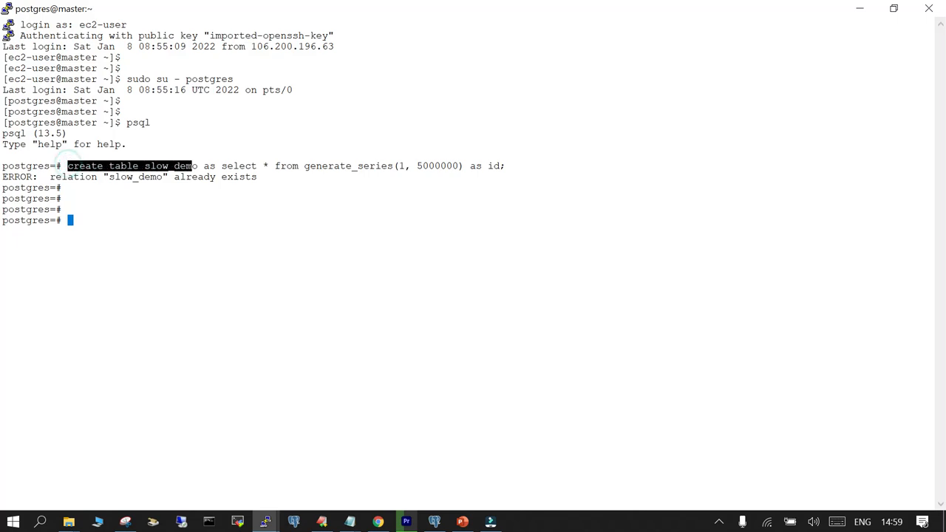
Step: Drop the existing slow_demo table and re-issue the 5,000,000-row create
{"action": "type", "text": "create table slow_demo"}
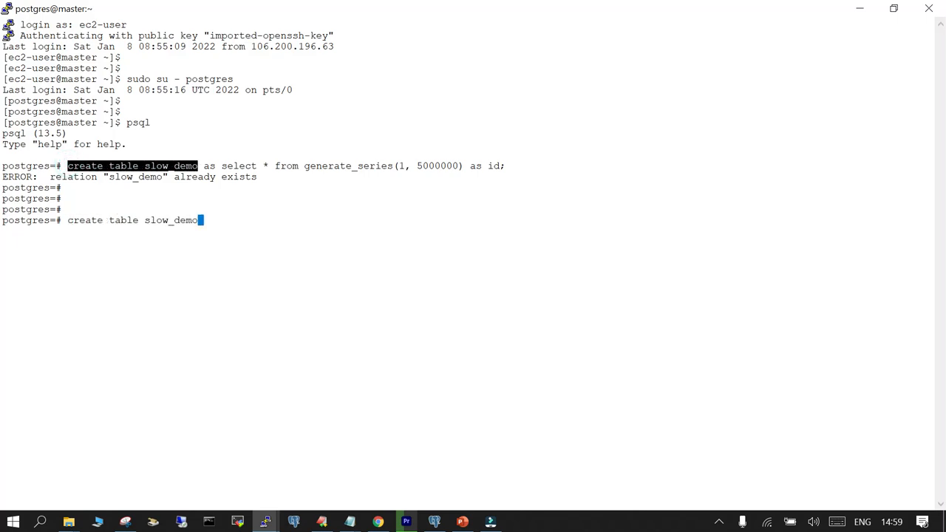
{"action": "type", "text": "drop"}
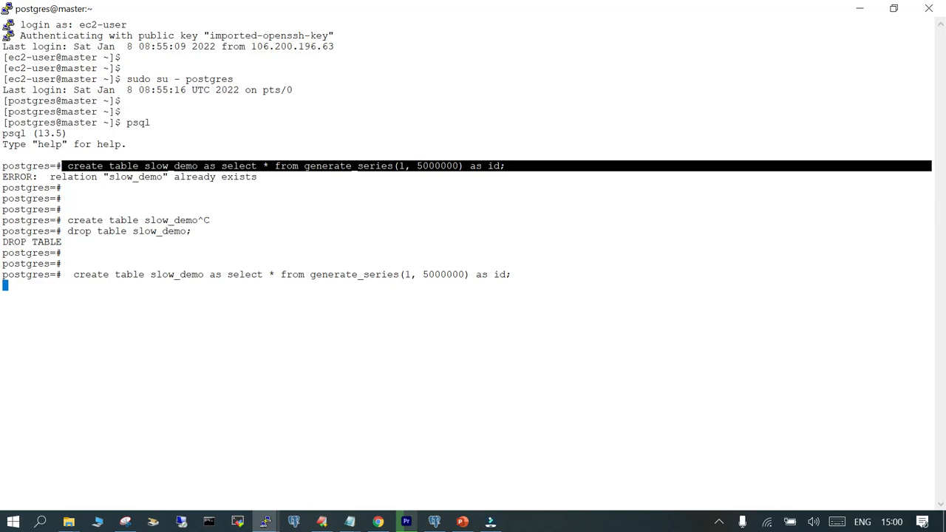
{"action": "key", "text": "Return"}
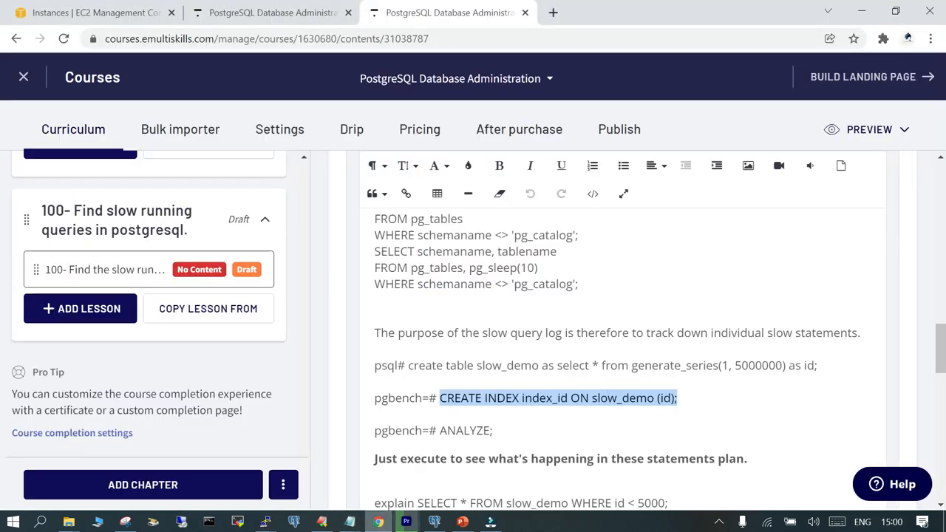
Step: Select the CREATE INDEX and SELECT * FROM slow_demo WHERE id < 5000000 statements in the notes
{"action": "scroll", "scroll_direction": "down", "scroll_amount": 3}
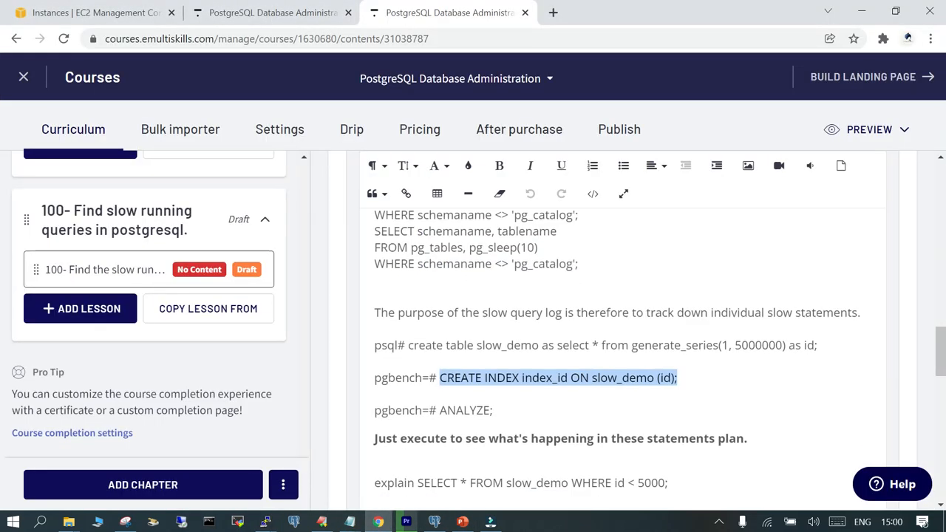
{"action": "scroll", "scroll_direction": "down", "scroll_amount": 3}
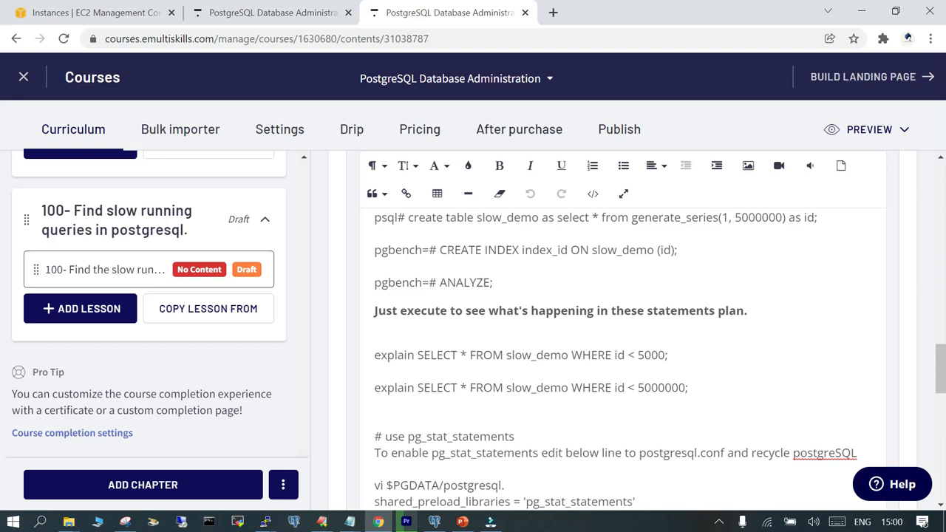
{"action": "left_click_drag", "start_coordinate": [374, 354], "coordinate": [643, 355]}
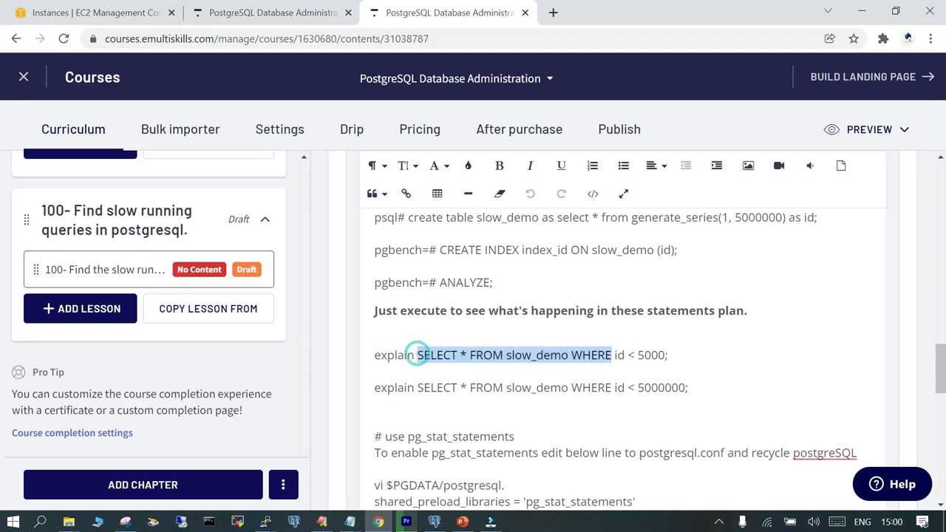
{"action": "left_click_drag", "start_coordinate": [417, 355], "coordinate": [667, 354]}
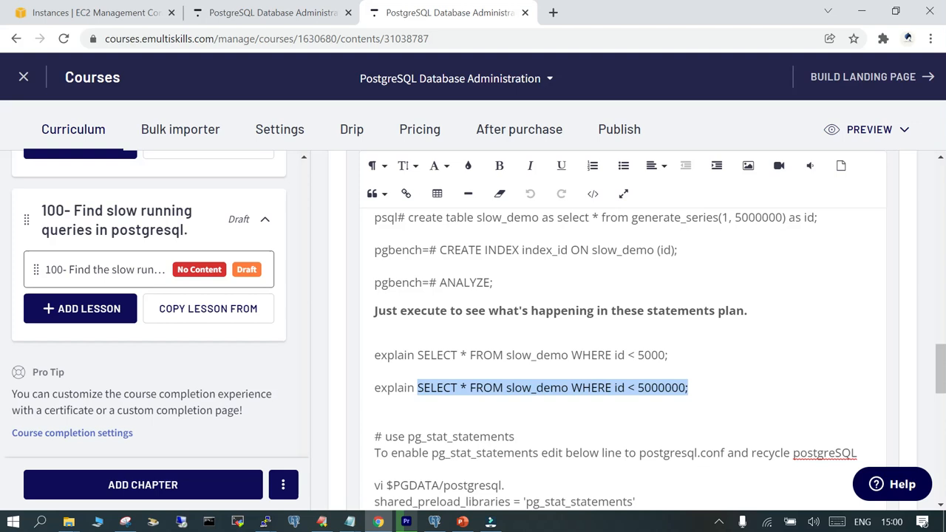
{"action": "mouse_move", "coordinate": [264, 520]}
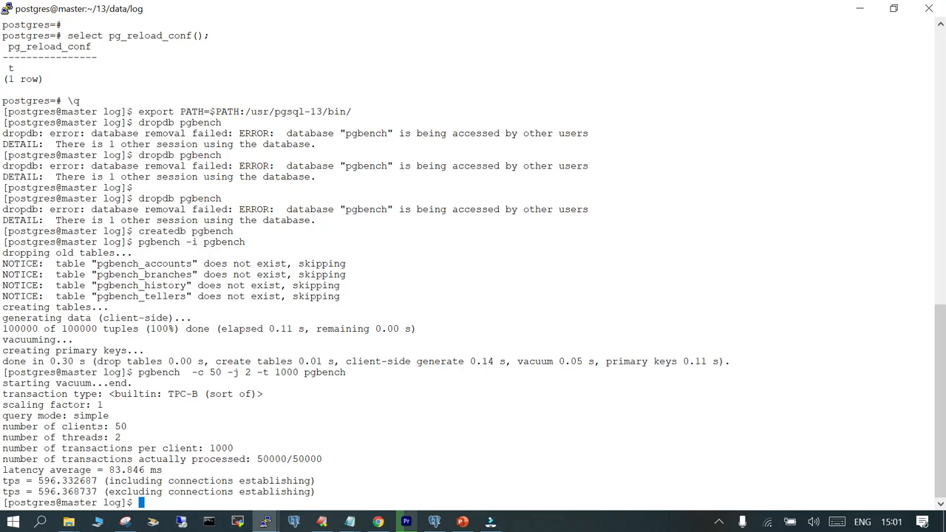
Step: Go to $PGDATA/log, list the files and open postgresql-Sat.log in vi
{"action": "type", "text": "cd"}
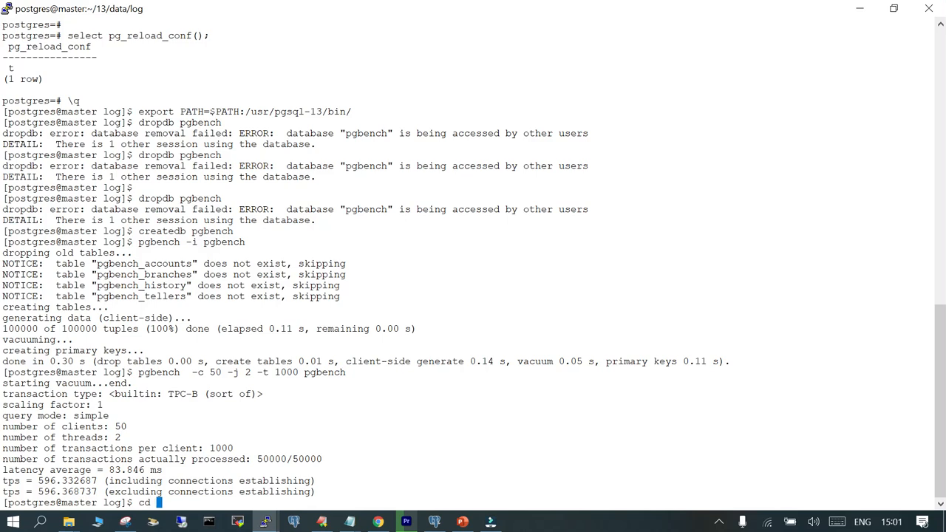
{"action": "type", "text": "$PG"}
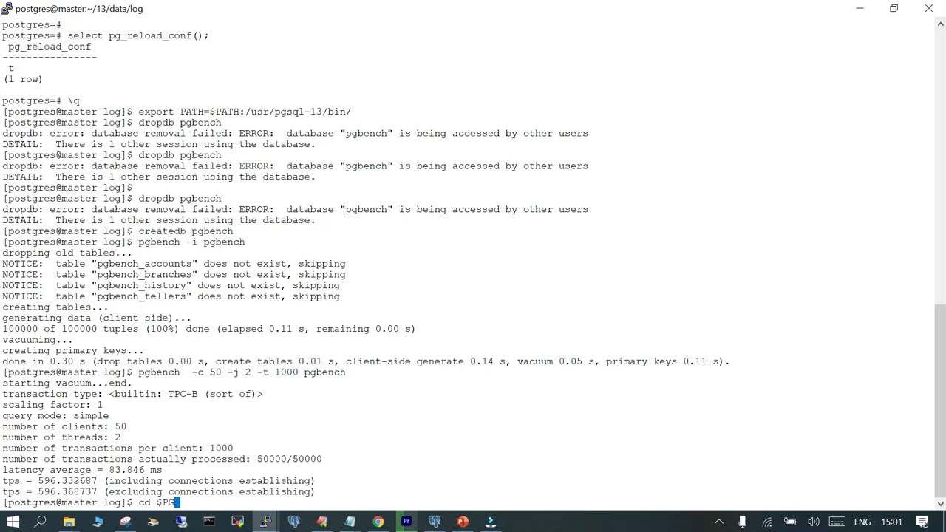
{"action": "type", "text": "DATA/log"}
{"action": "type", "text": "ls -lrt"}
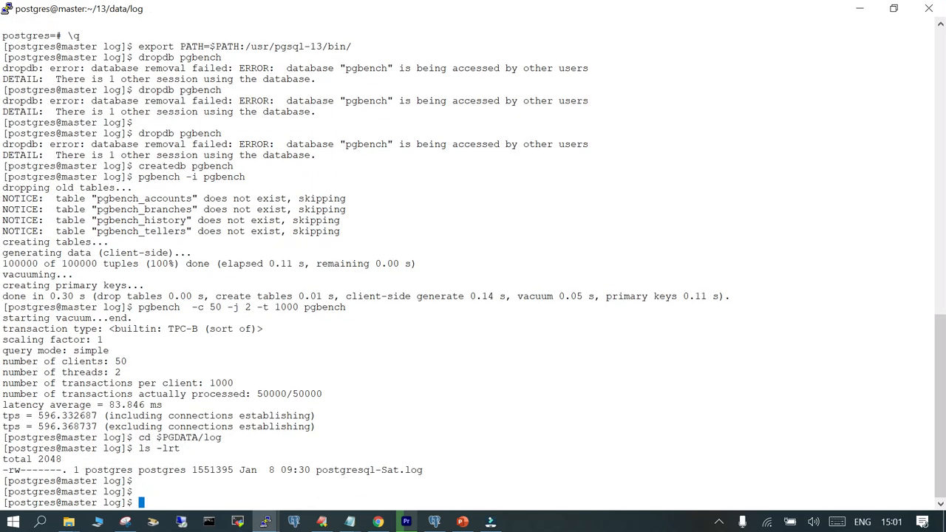
{"action": "double_click", "coordinate": [369, 470]}
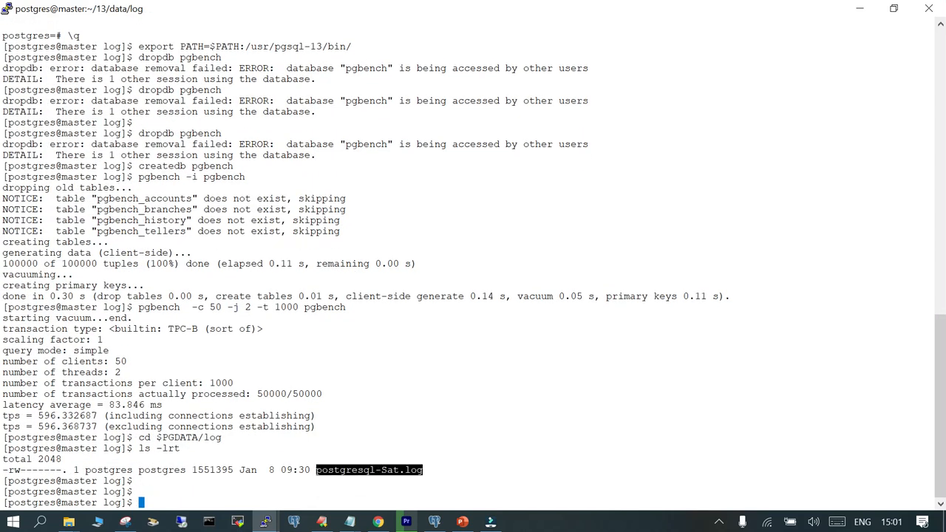
{"action": "type", "text": "vi postgresql-Sat.log"}
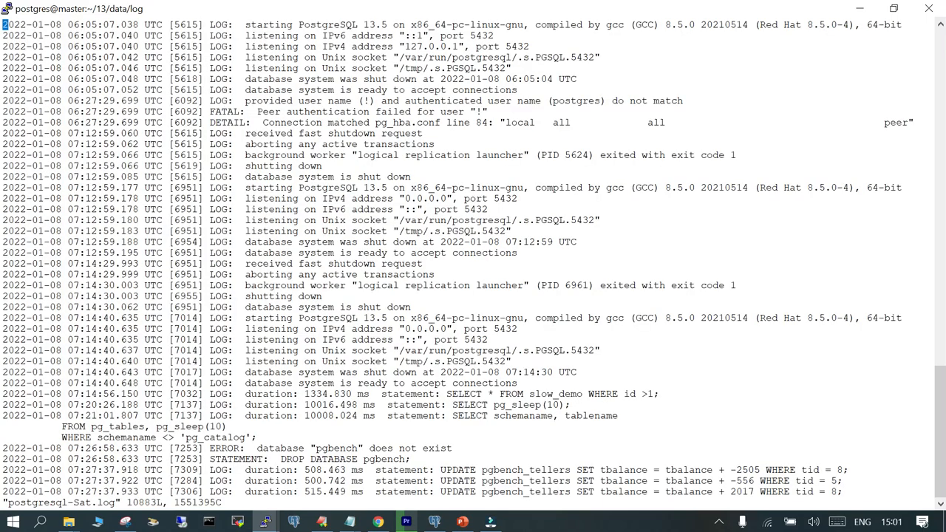
Step: Scroll the log to review logged durations of the slow_demo create table, index and SELECT statements
{"action": "scroll", "scroll_direction": "down", "scroll_amount": 3}
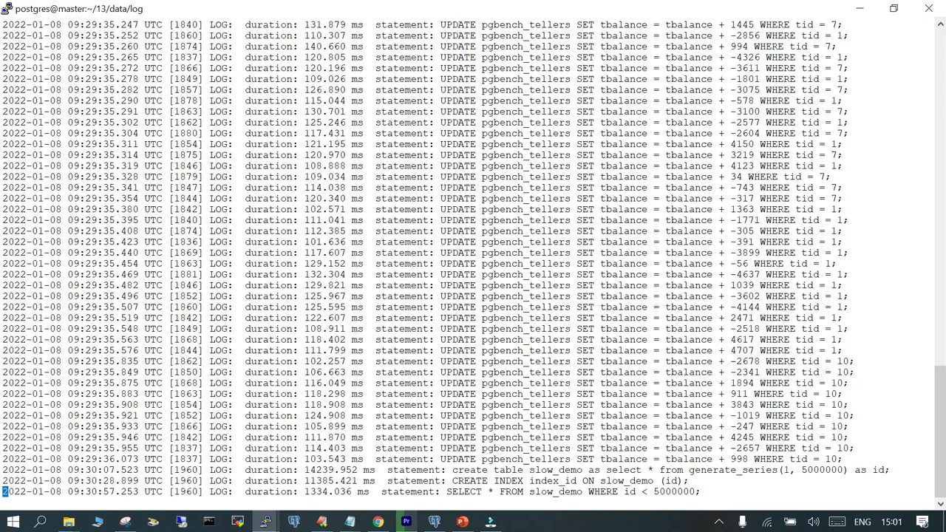
{"action": "double_click", "coordinate": [318, 470]}
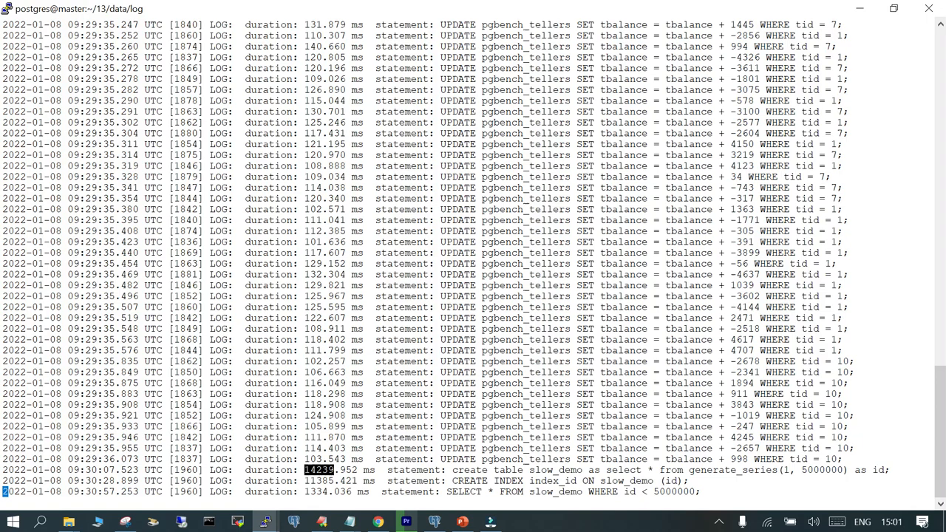
{"action": "double_click", "coordinate": [319, 481]}
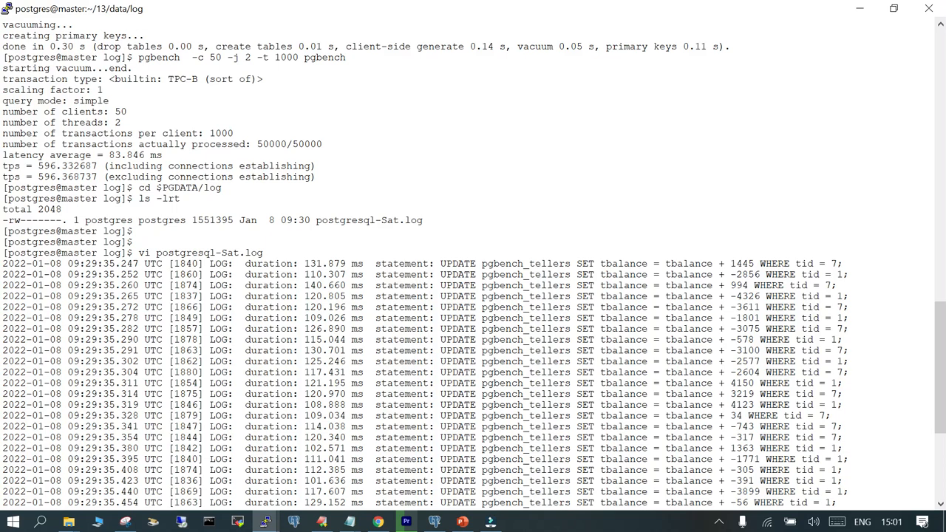
{"action": "scroll", "scroll_direction": "down", "scroll_amount": 3}
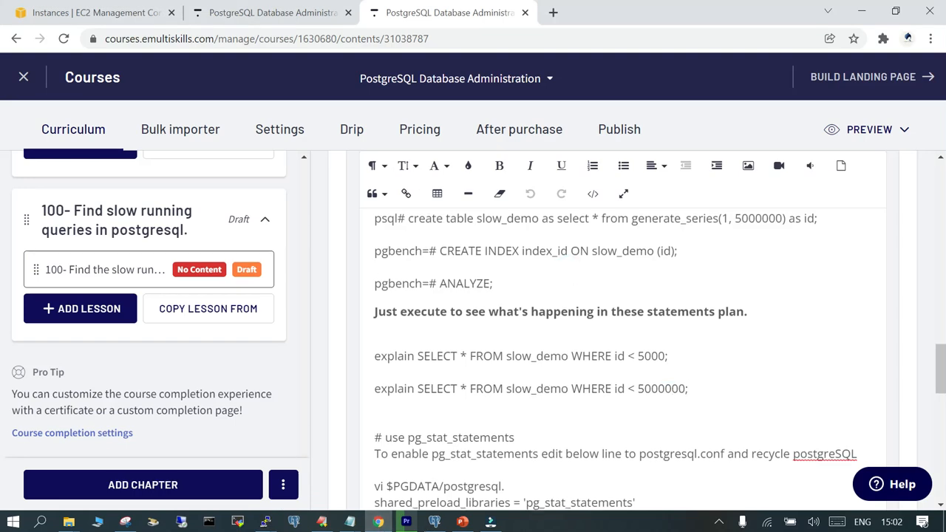
{"action": "scroll", "scroll_direction": "up", "scroll_amount": 3}
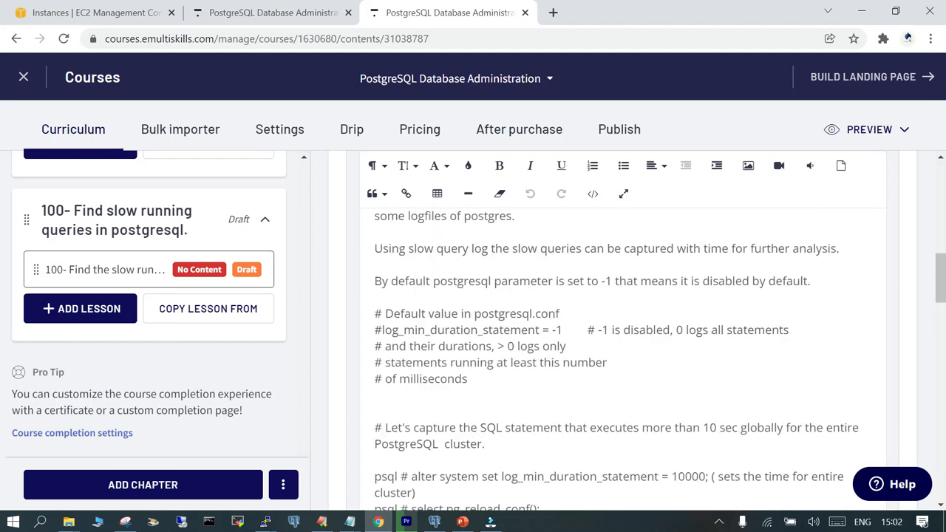
{"action": "scroll", "scroll_direction": "down", "scroll_amount": 3}
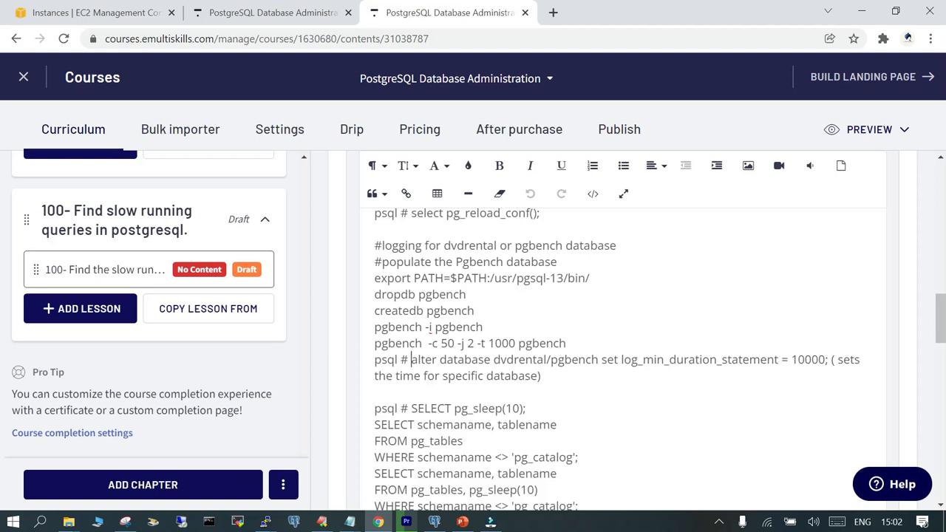
{"action": "left_click_drag", "start_coordinate": [410, 360], "coordinate": [545, 359]}
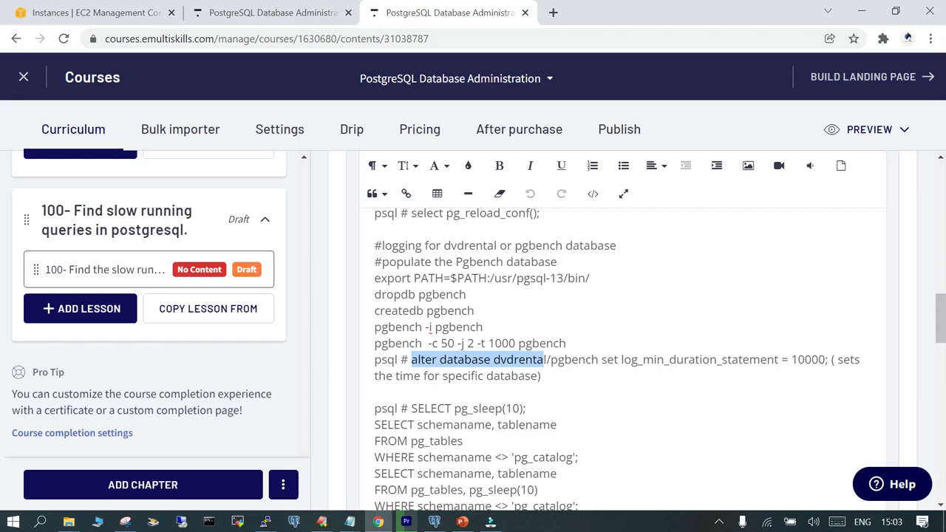
{"action": "scroll", "scroll_direction": "down", "scroll_amount": 3}
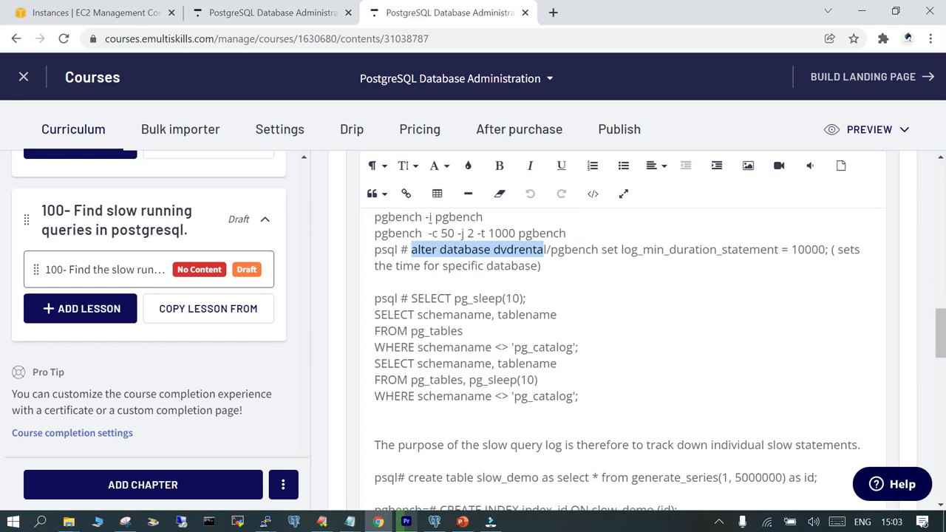
{"action": "scroll", "scroll_direction": "down", "scroll_amount": 3}
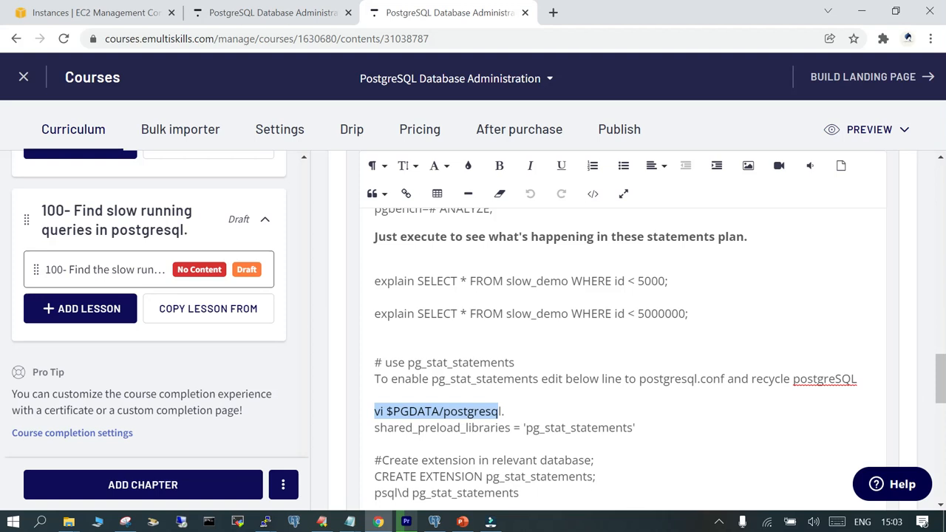
{"action": "scroll", "scroll_direction": "down", "scroll_amount": 3}
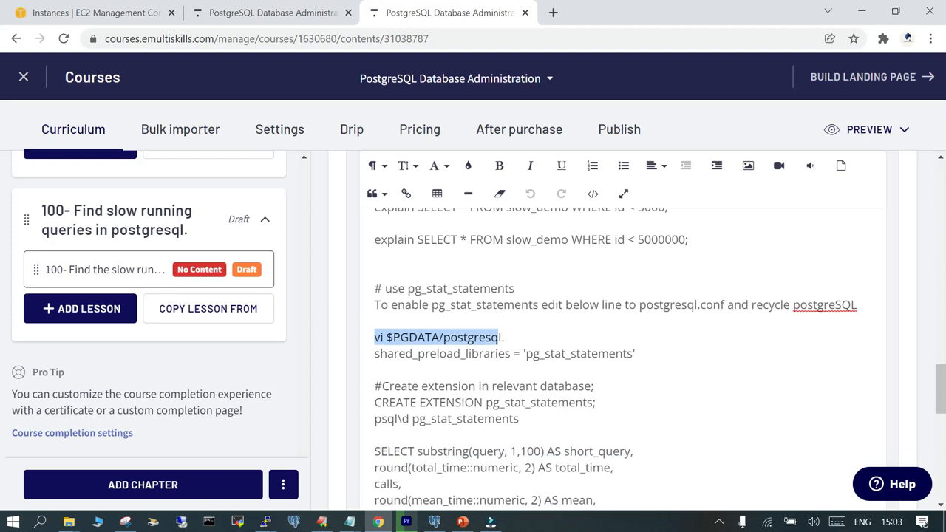